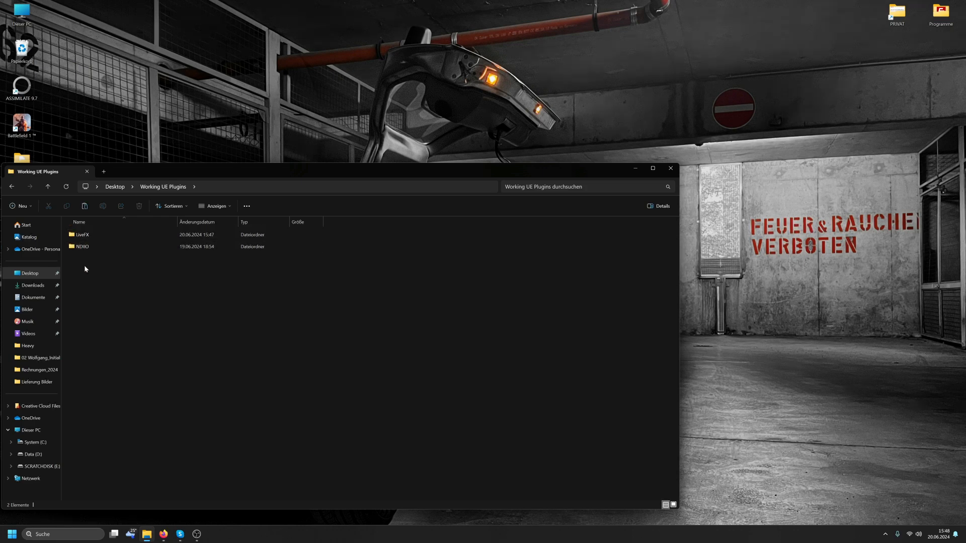
Step: Copy the LiveFX and NDIIO folders into a new Plugins folder in the CityPark project
left_click(81, 234)
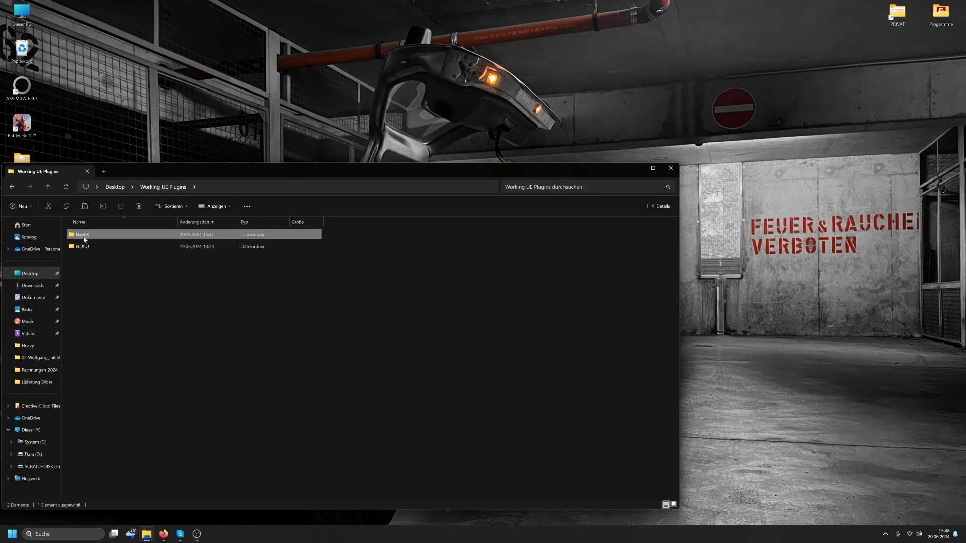
left_click(80, 247)
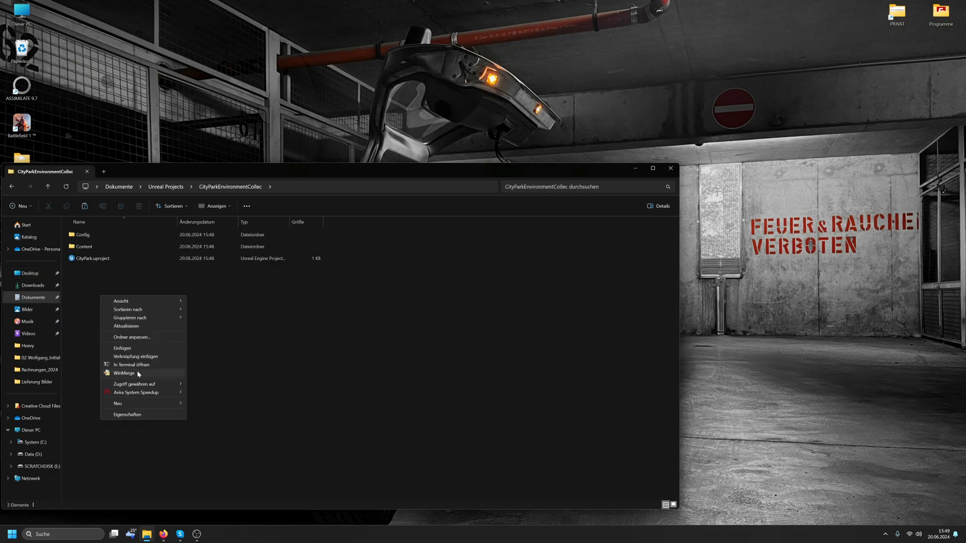
left_click(116, 404)
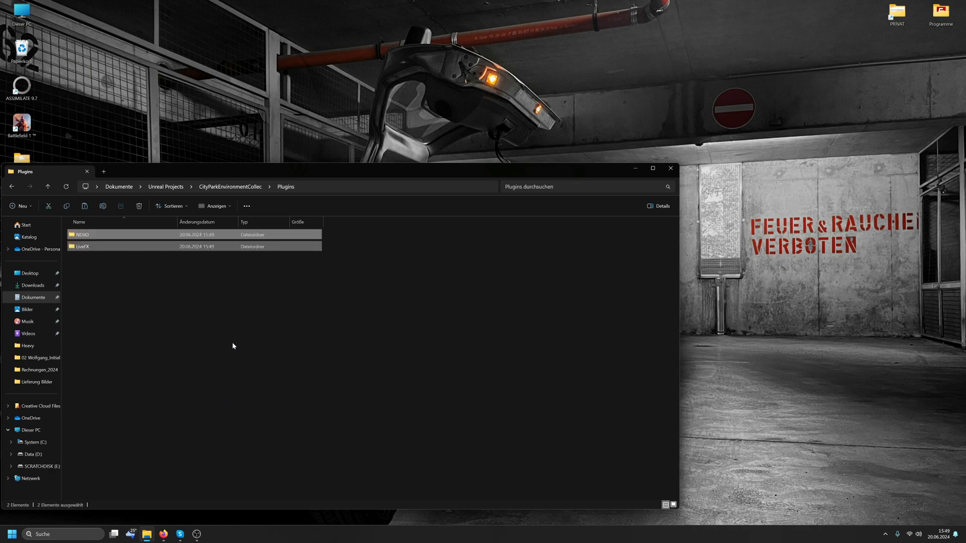
Step: Launch CityPark.uproject and confirm Unreal Engine version 5.3
double_click(92, 270)
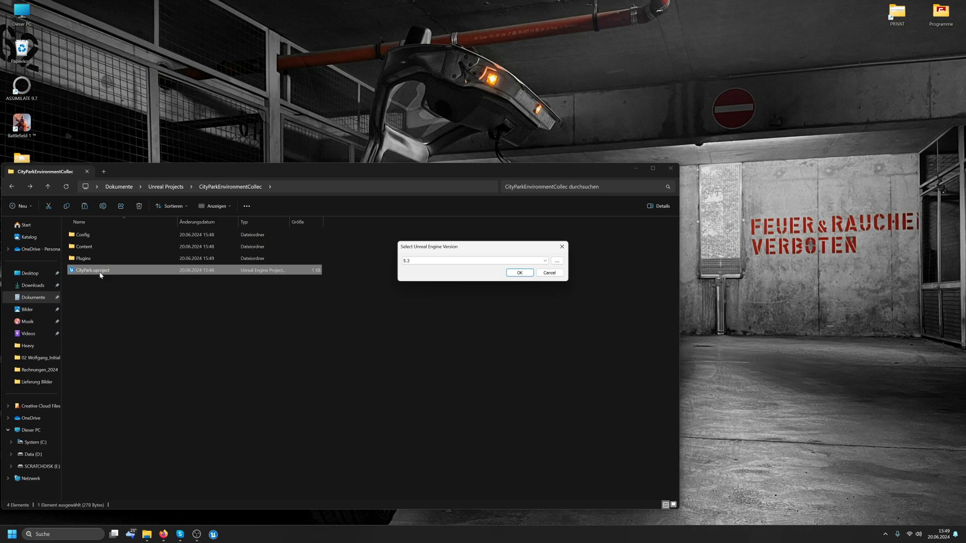
left_click(518, 273)
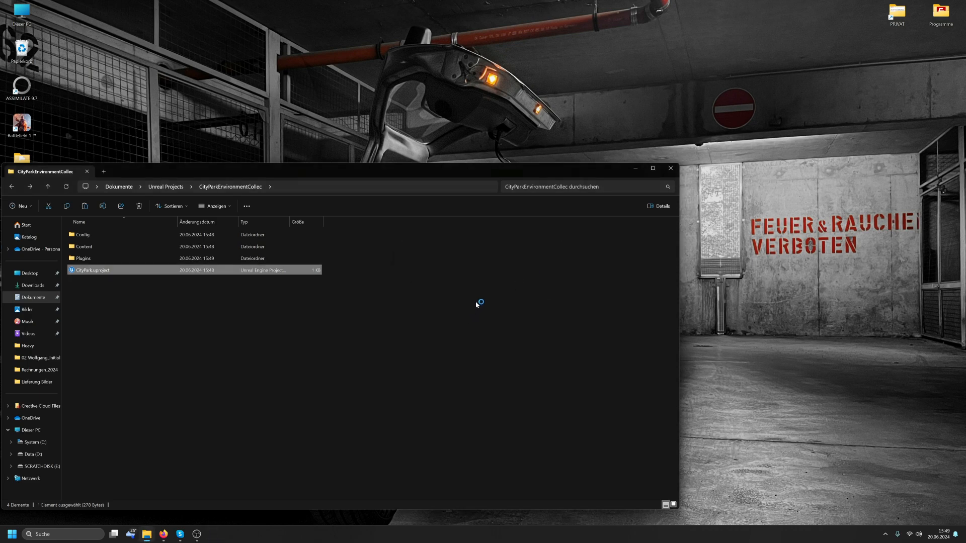
Step: Start a new projection composition using Unreal Texture Share as the live capture source
double_click(93, 270)
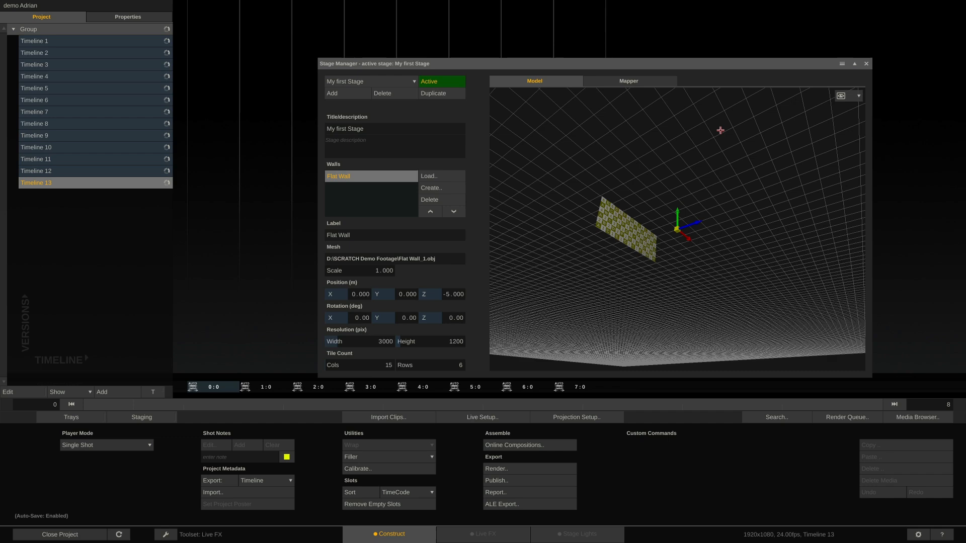
left_click(574, 416)
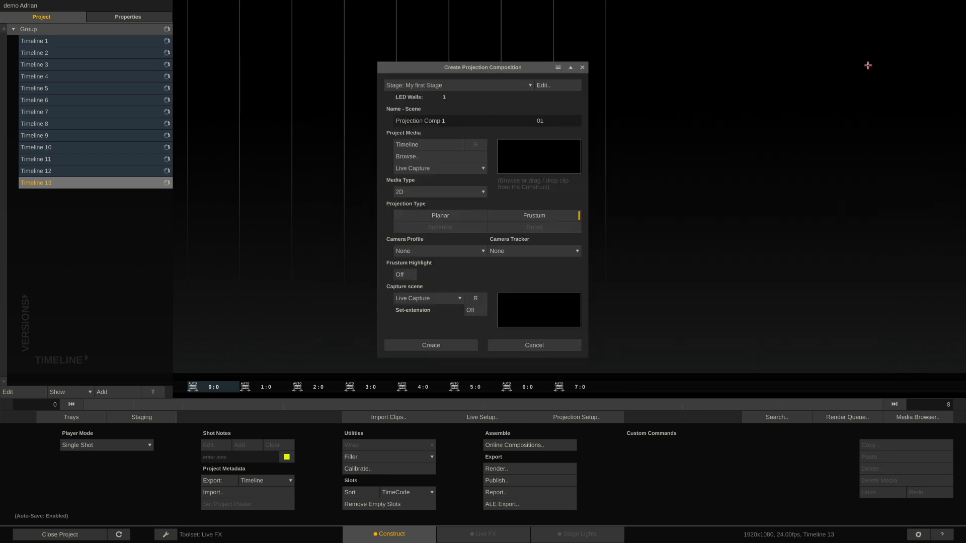
left_click(439, 168)
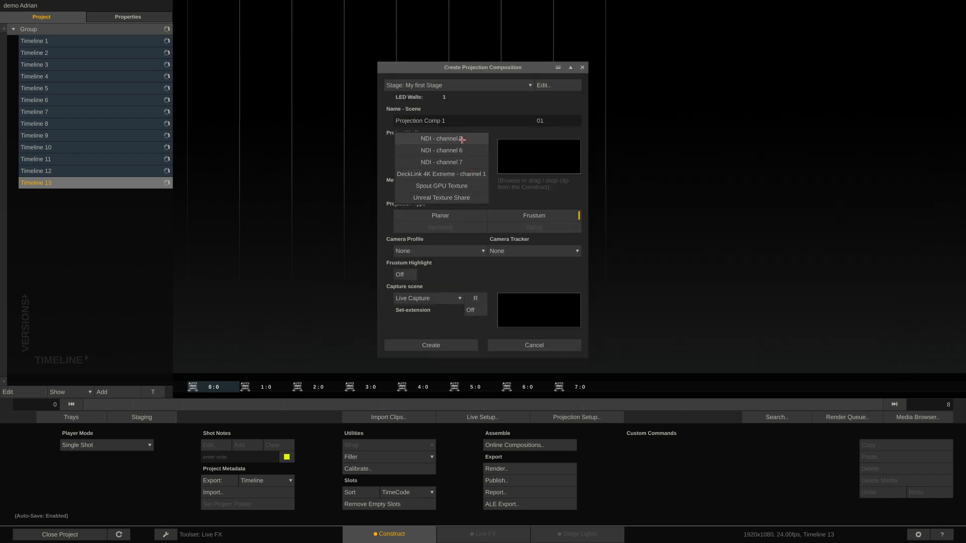
left_click(441, 198)
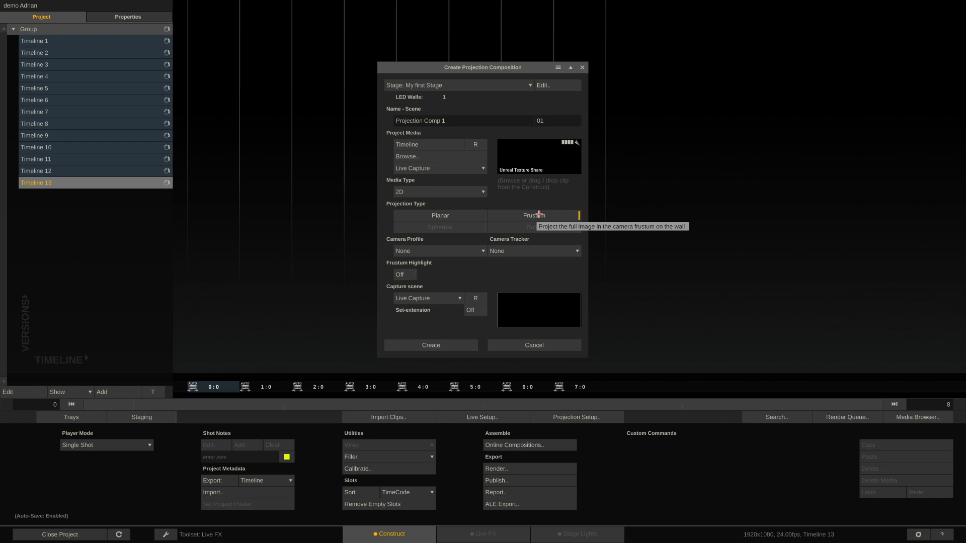
mouse_move(544, 215)
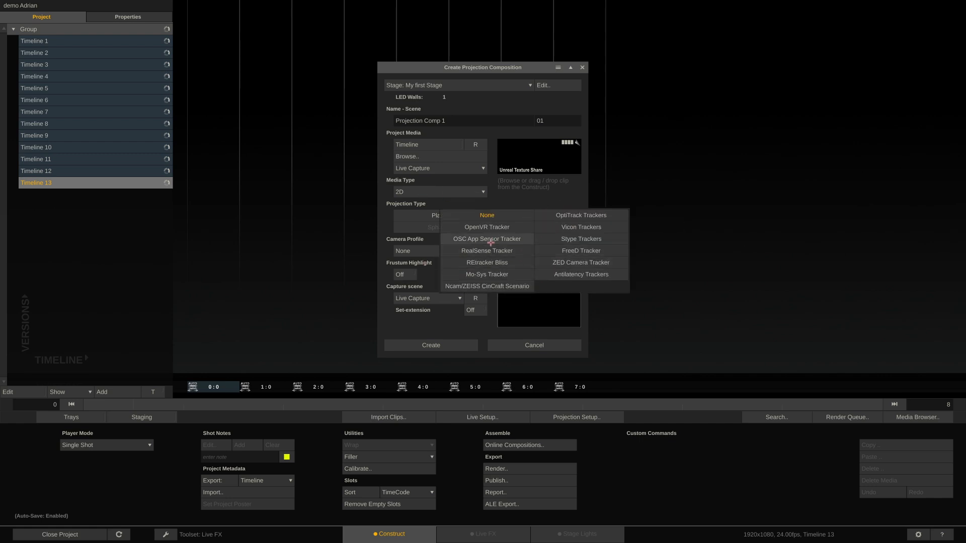
Step: Choose the RealSense camera tracker and create Projection Comp 1
left_click(486, 251)
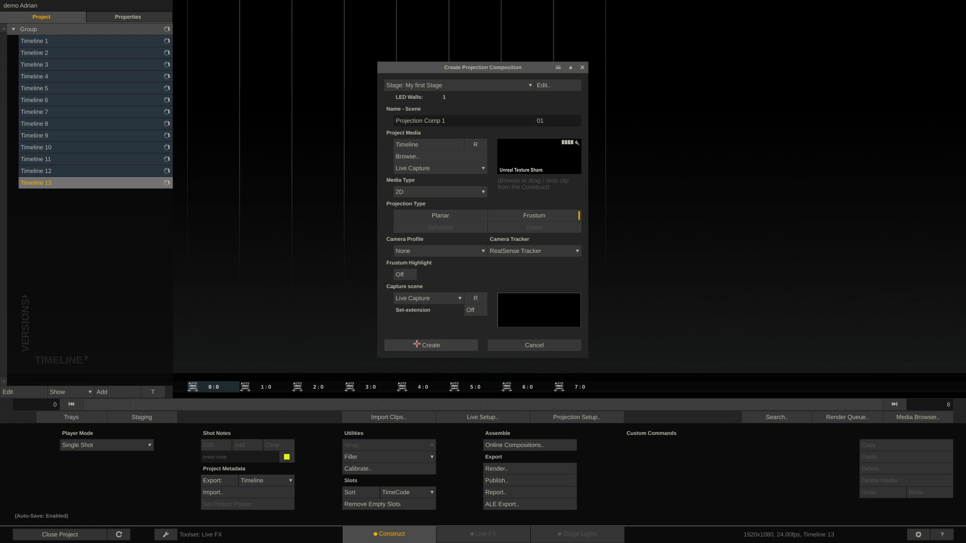
left_click(430, 345)
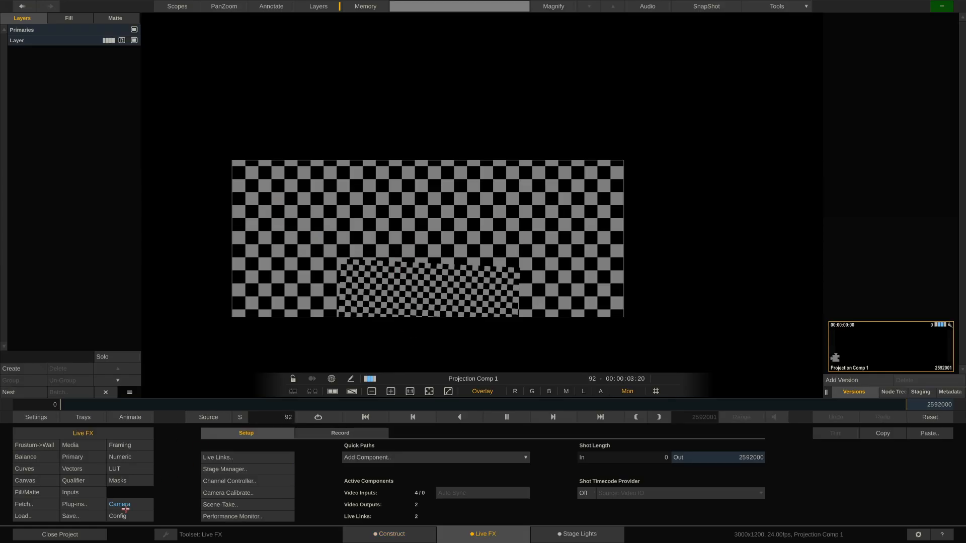
Step: Show Projection Comp 1's camera settings and bring up the Live Links window
left_click(119, 504)
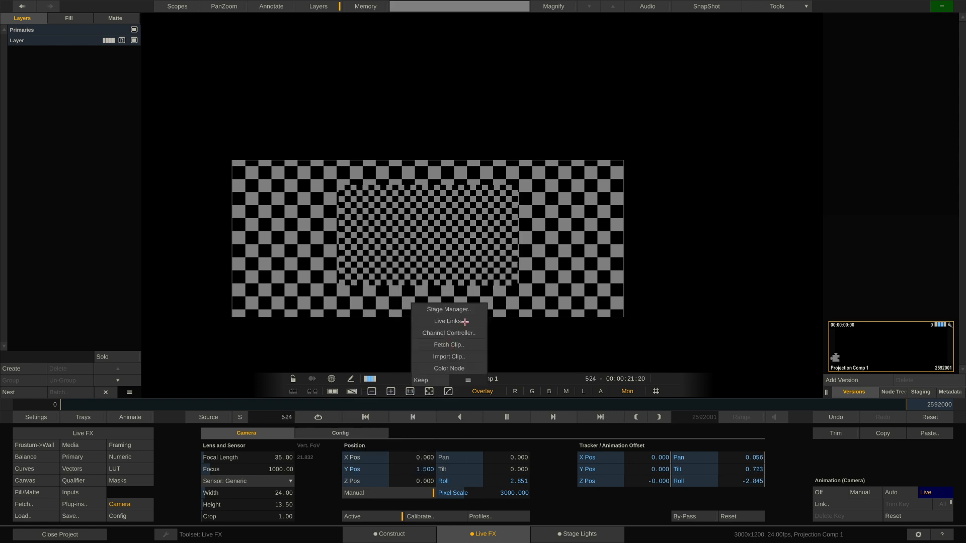
left_click(449, 309)
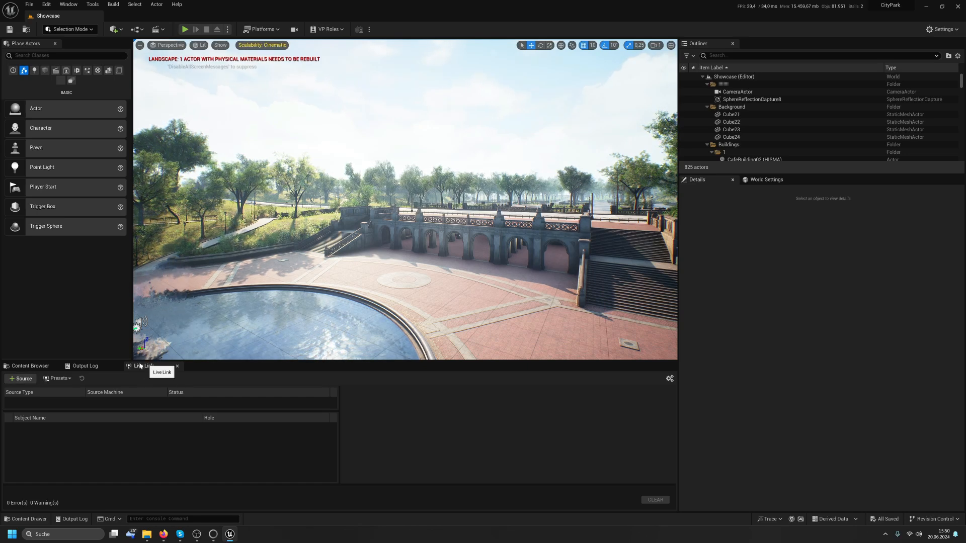
Step: Show the Live Link panel and begin adding a new source
left_click(45, 4)
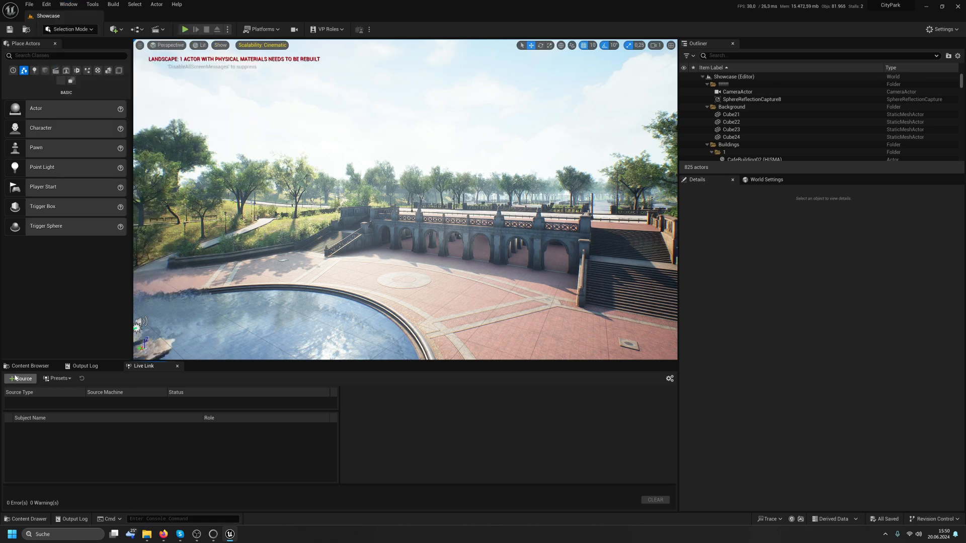
left_click(20, 378)
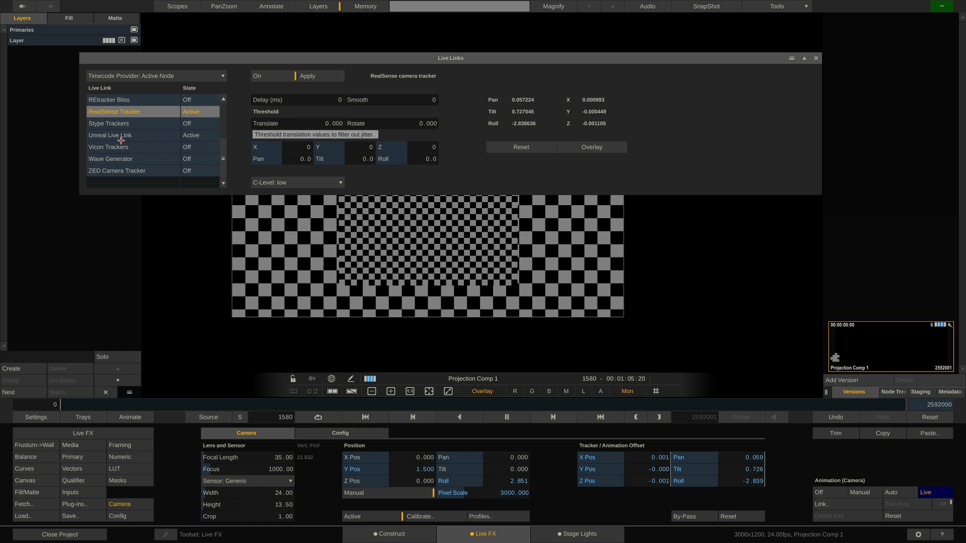
Step: Inspect the Unreal Live Link connection alongside the active RealSense Tracker
left_click(110, 134)
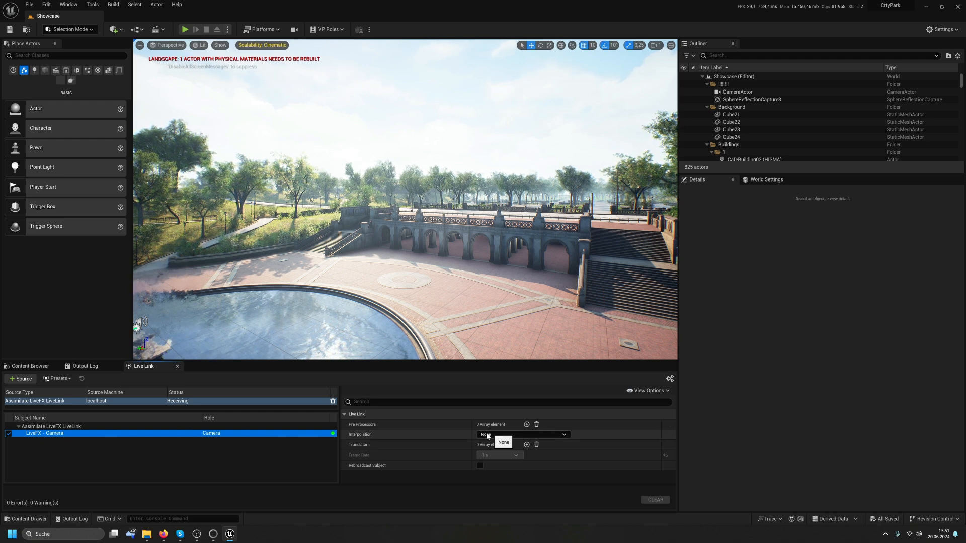
Step: Try Base Interpolation on the LiveFX camera subject, then set interpolation back to None
left_click(503, 443)
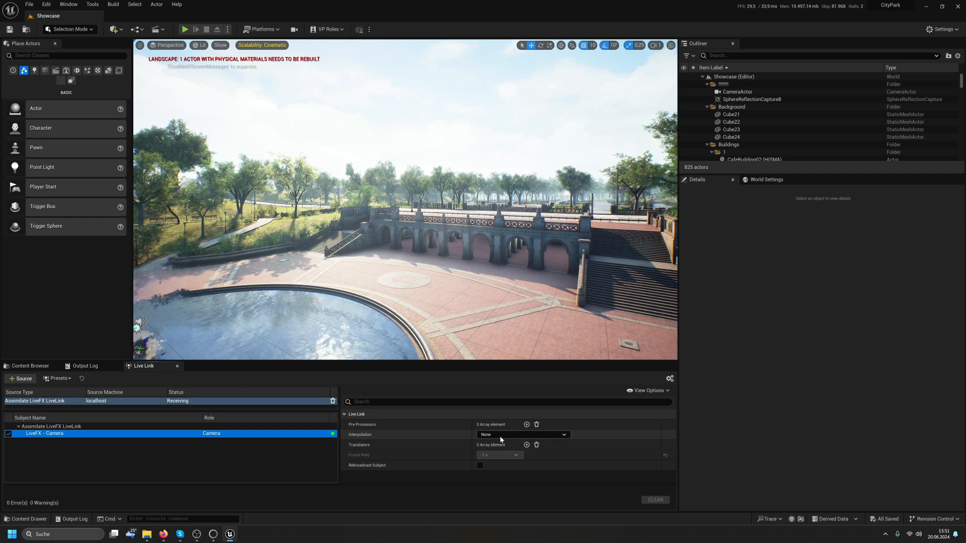
left_click(522, 434)
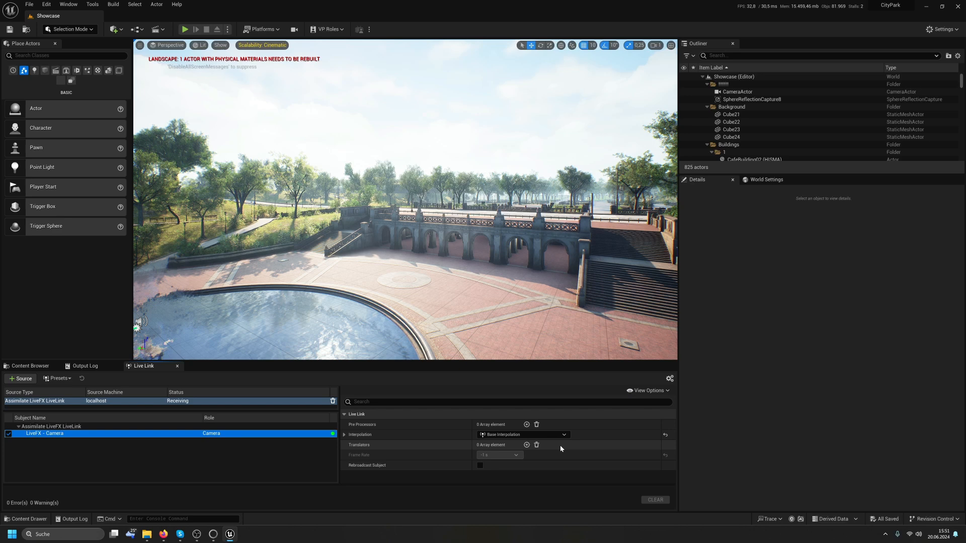
left_click(563, 435)
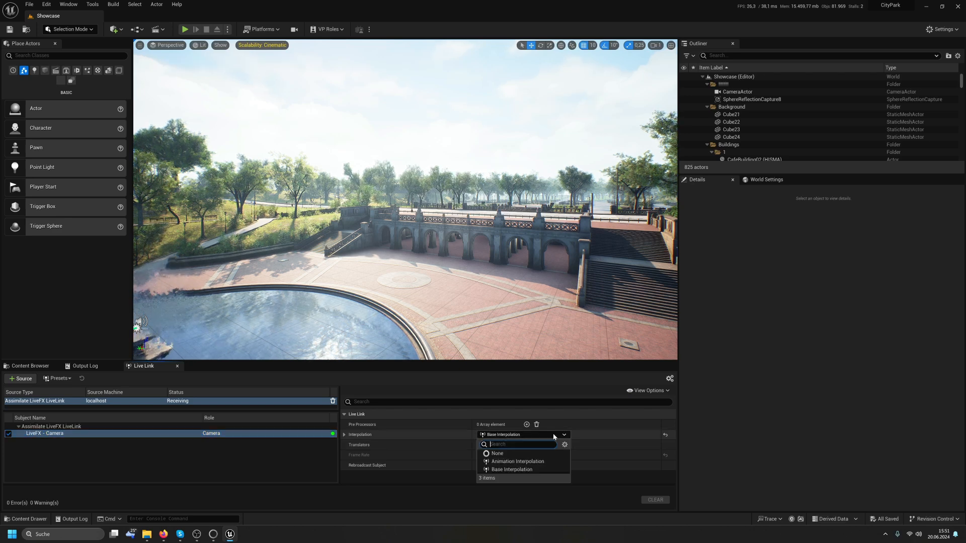
left_click(496, 453)
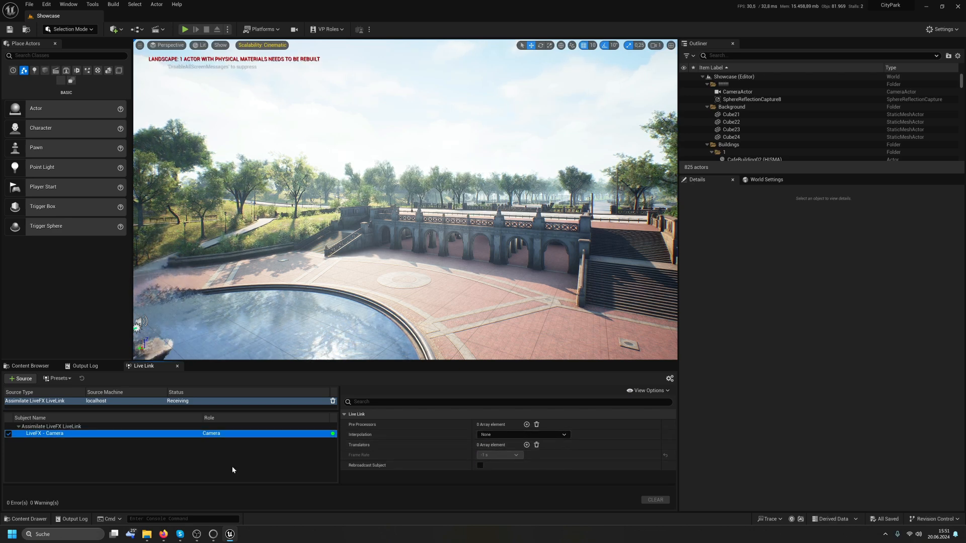
Step: Save the Live Link source setup as a preset named LiveFXLL
left_click(59, 379)
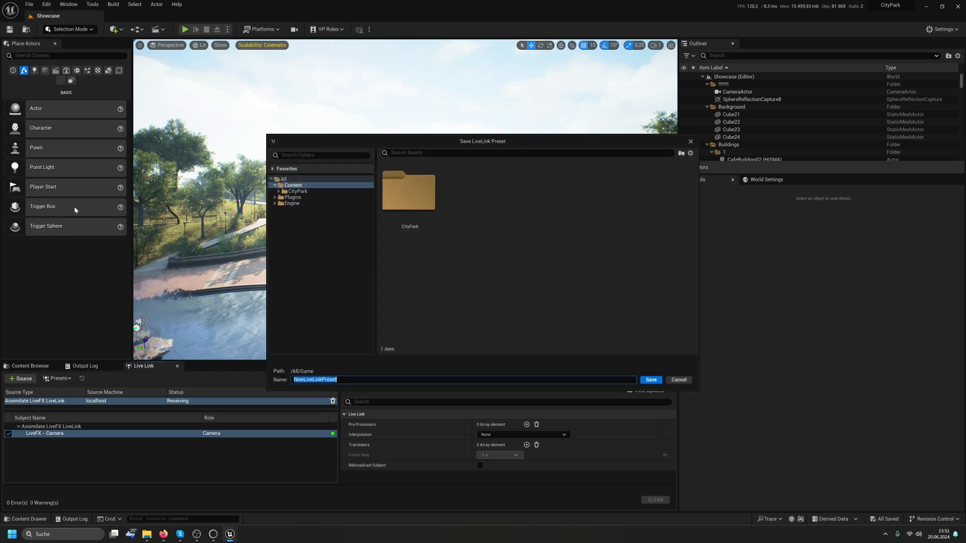
type("L")
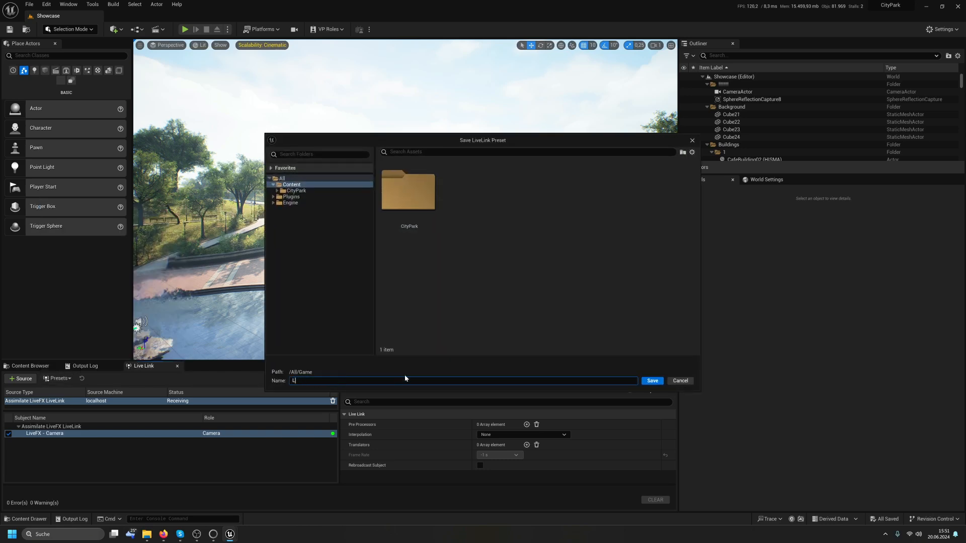
type("iveFXLL")
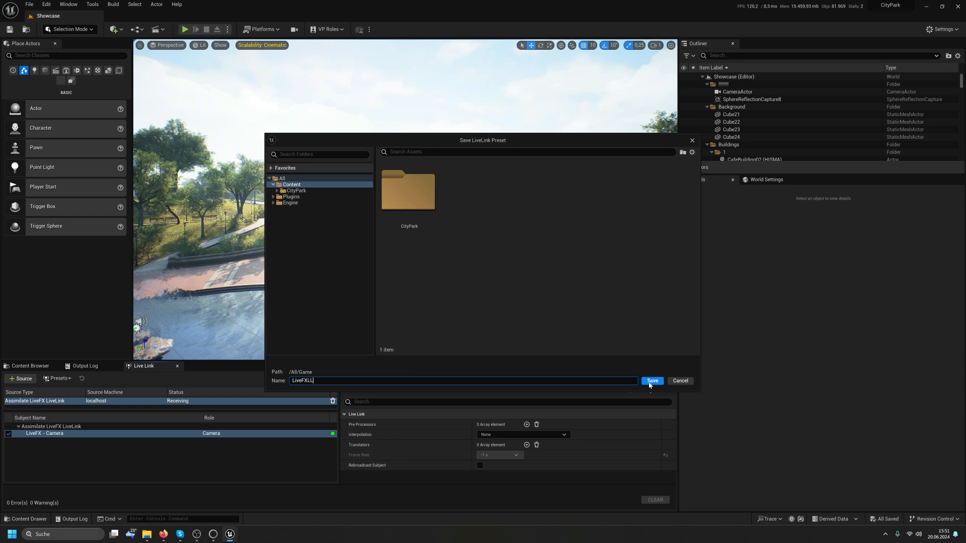
left_click(651, 380)
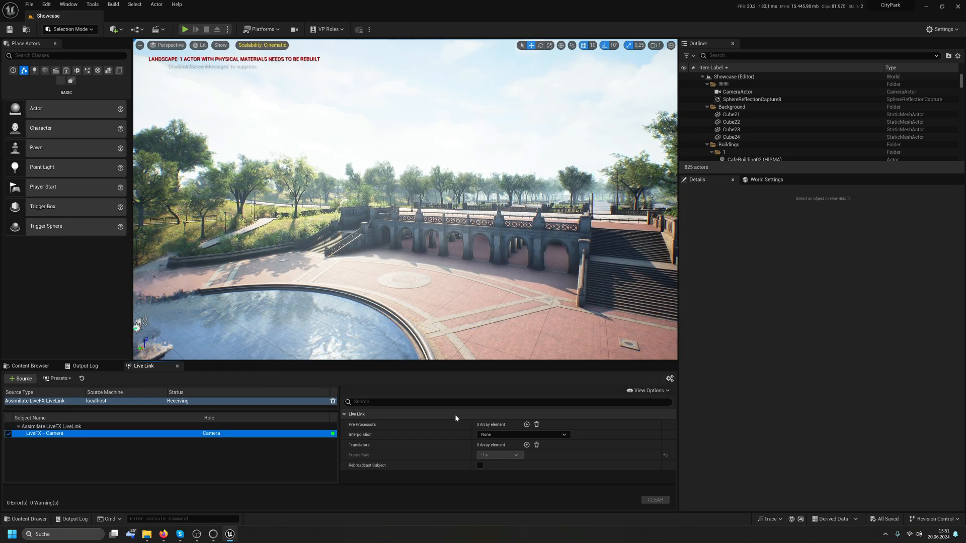
Step: In Project Settings, set the Default Live Link Preset to LiveFXLL
left_click(45, 4)
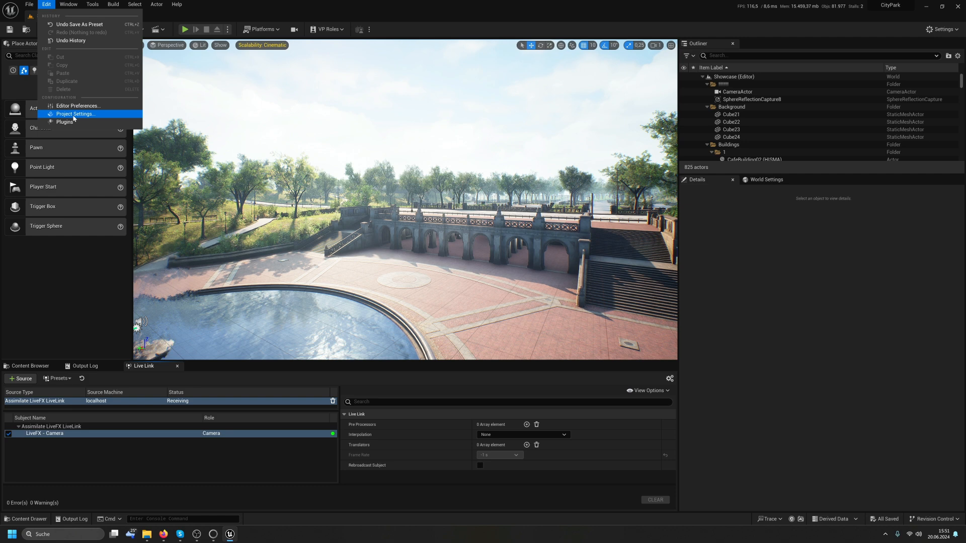
left_click(76, 114)
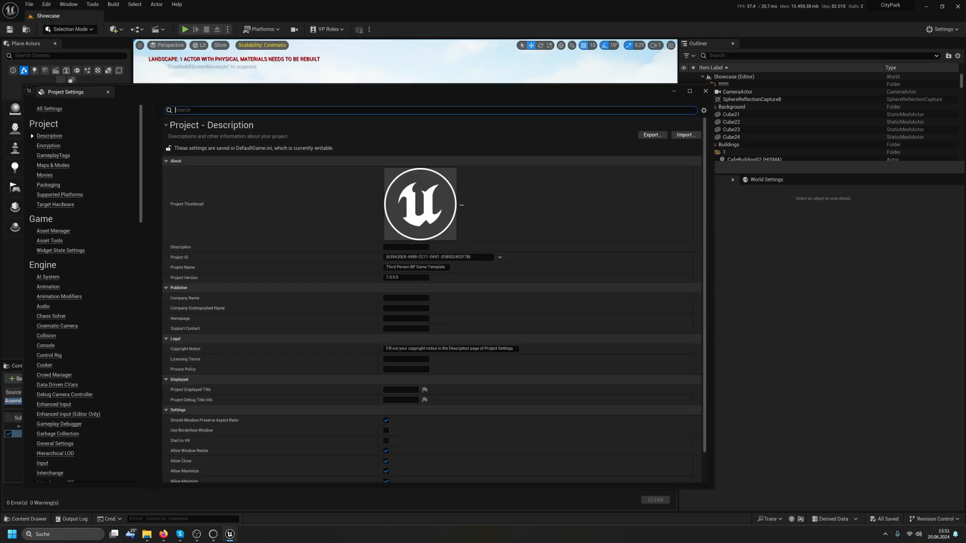
type("live link")
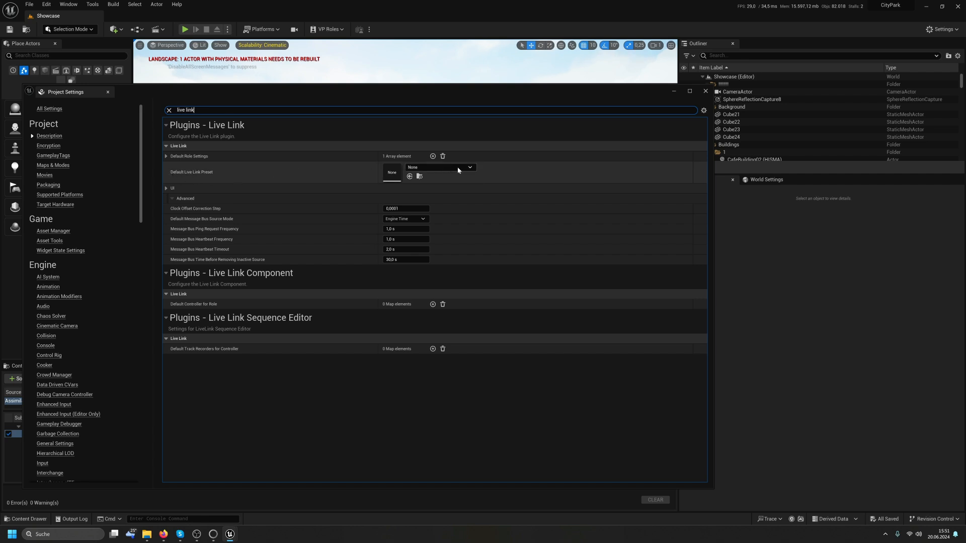
left_click(469, 167)
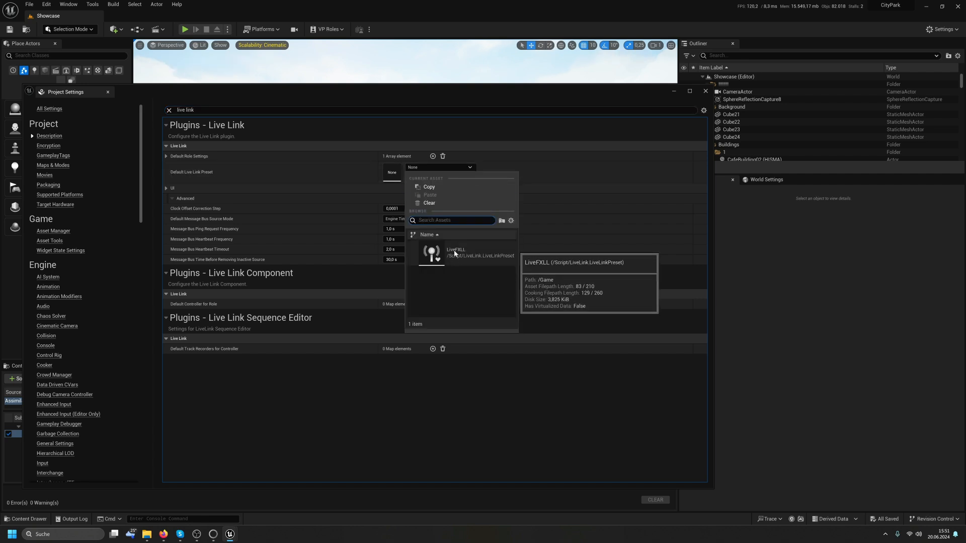
left_click(455, 253)
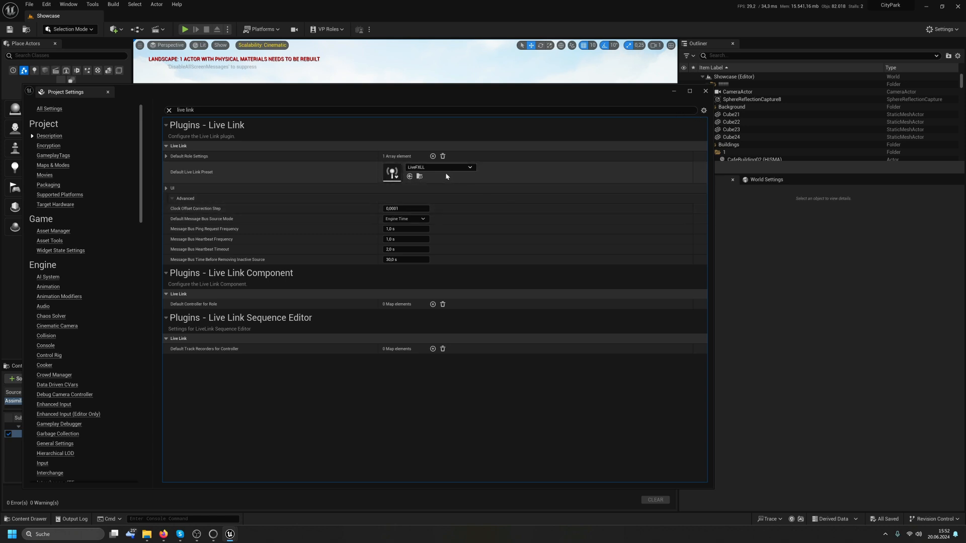
mouse_move(439, 167)
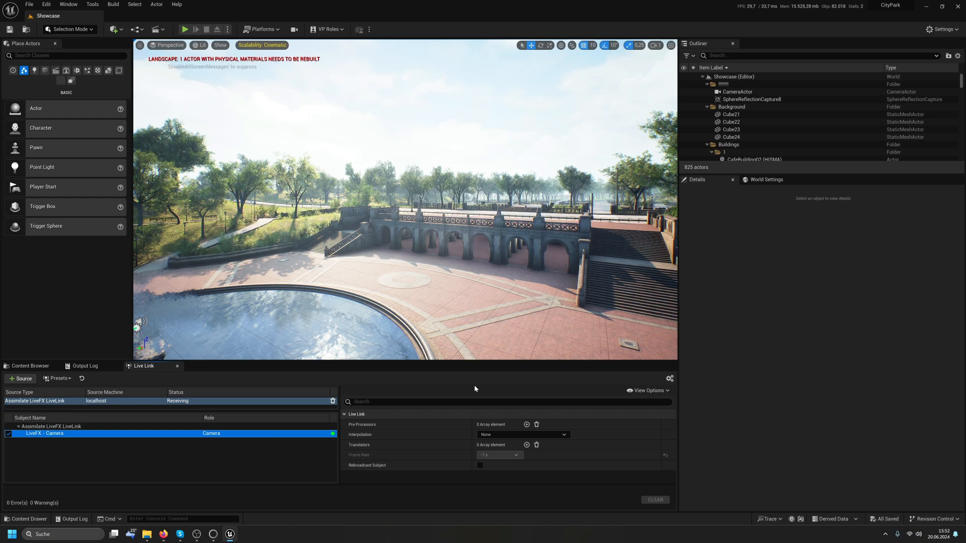
left_click(21, 378)
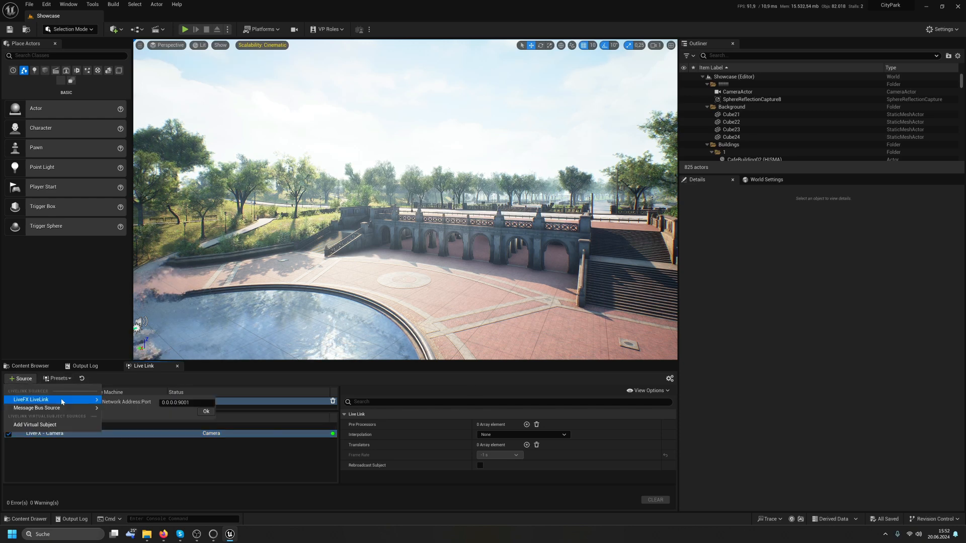
mouse_move(289, 465)
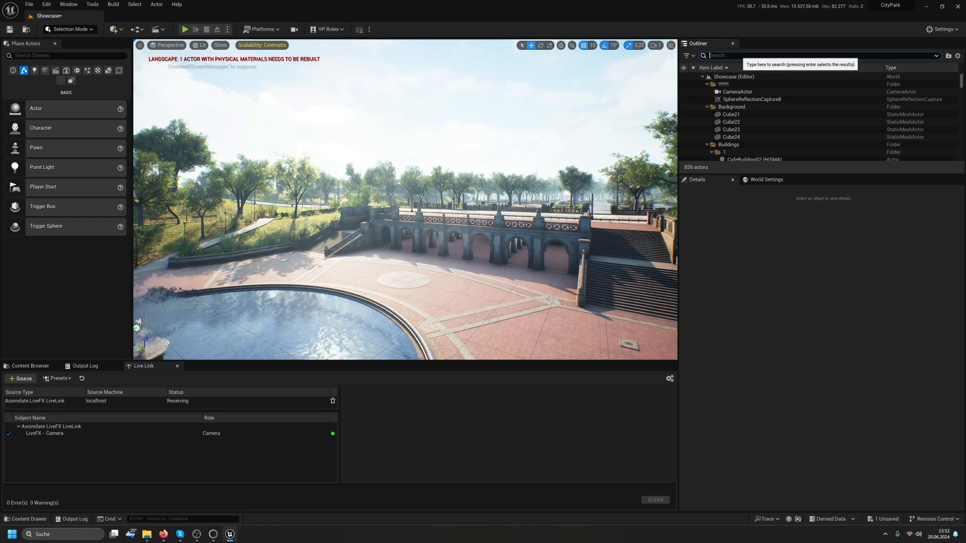
Step: Search the Outliner for 'live' and select LiveFX_VP_Camera to show its details and preview
type("live")
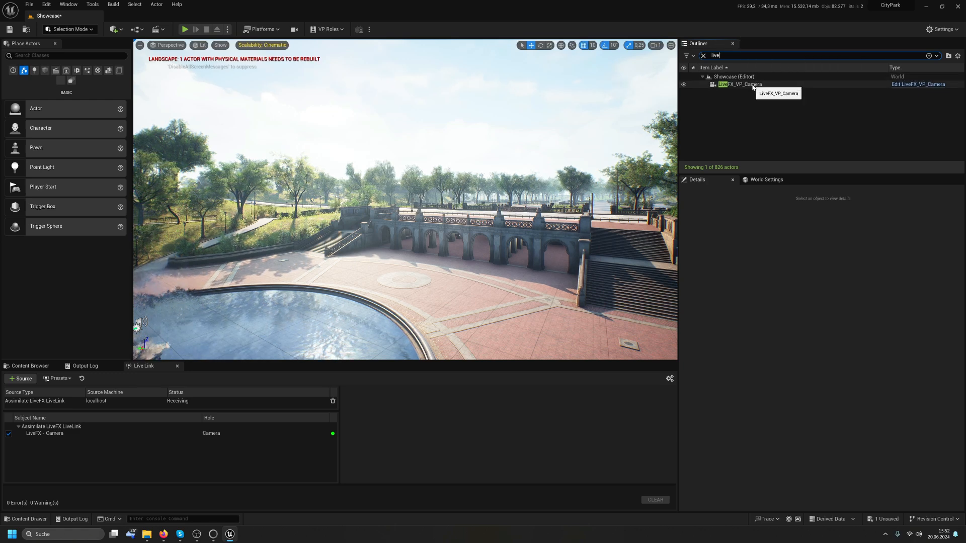
left_click(740, 85)
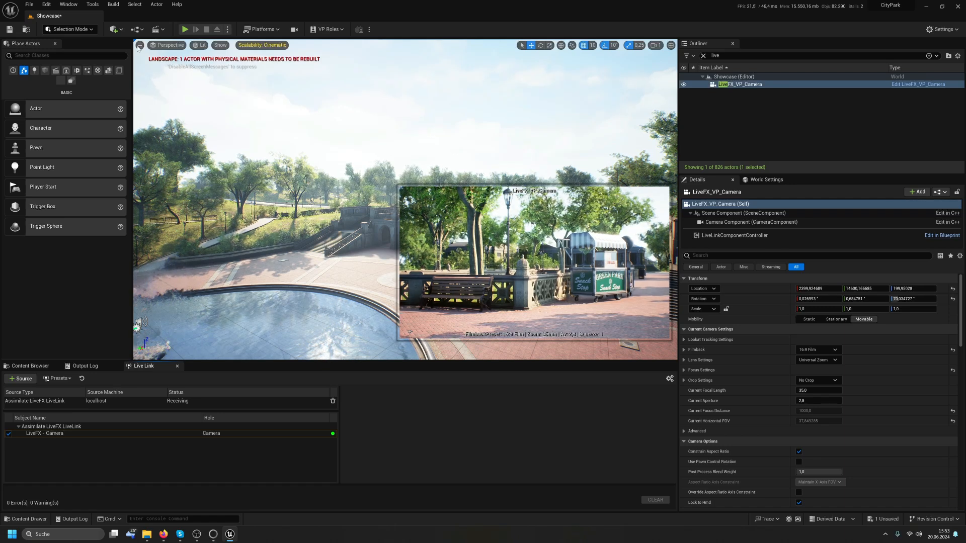
left_click(141, 45)
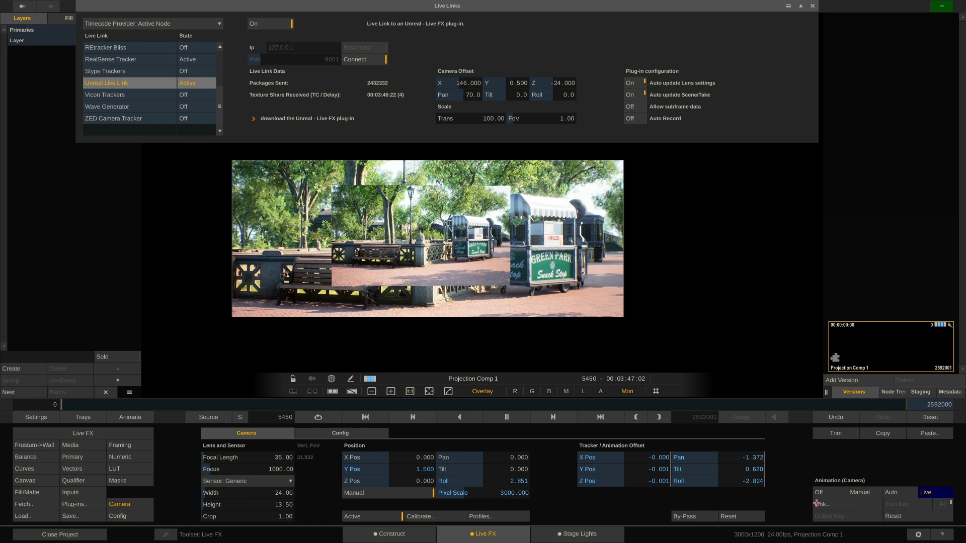
Step: Set the camera Position, Pan, Tilt and Roll channels to Absolute from the UE source
left_click(134, 433)
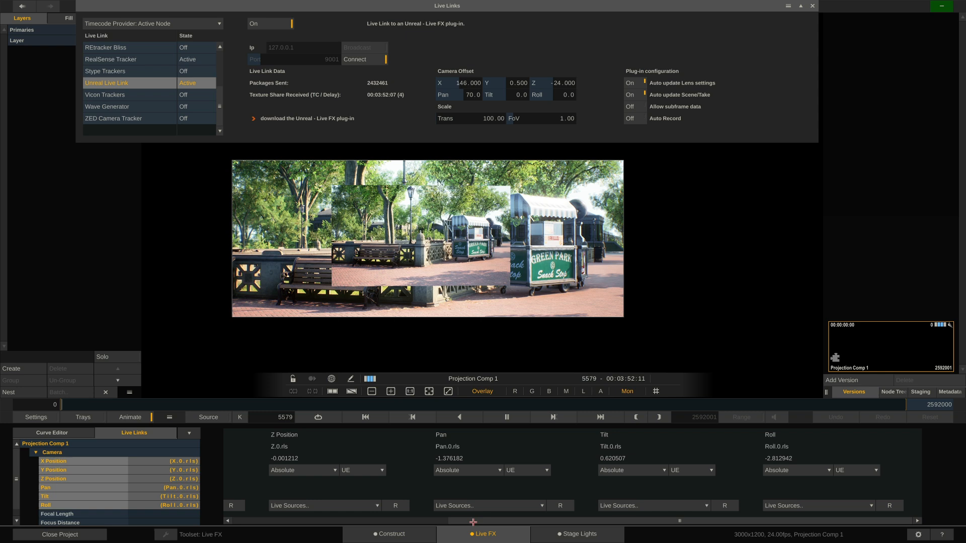
left_click(302, 470)
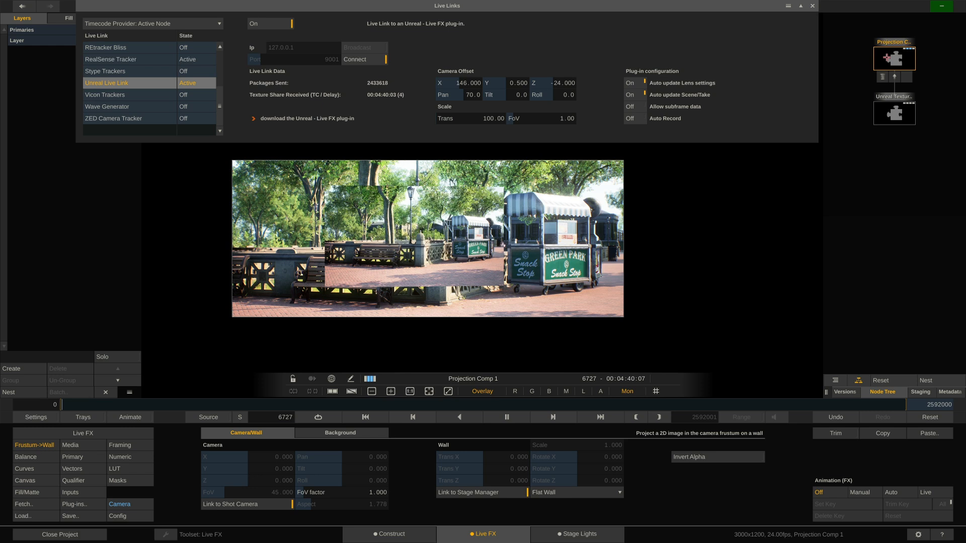
Step: Set Frustum->Wall to a flat wall linked to the shot camera
left_click(339, 432)
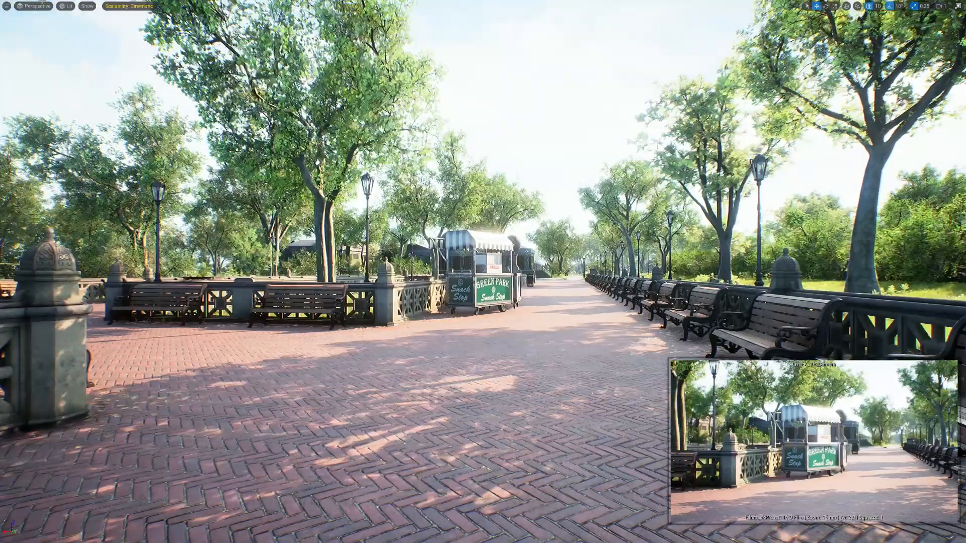
Step: Restore the standard Unreal editor layout around the park viewport
left_click(6, 6)
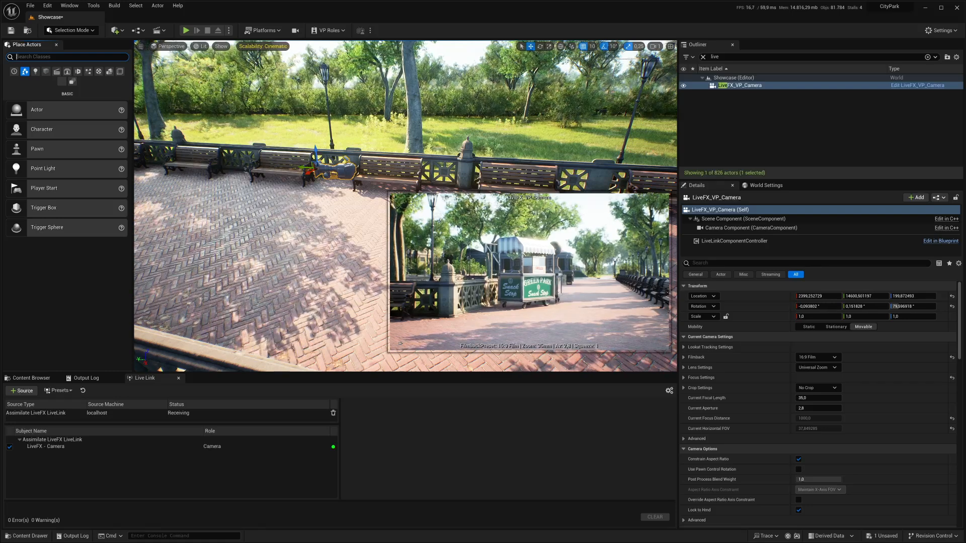
Step: Find 'ndi' in Place Actors and drop an NDI Broadcast Actor onto the park promenade
type("ndi")
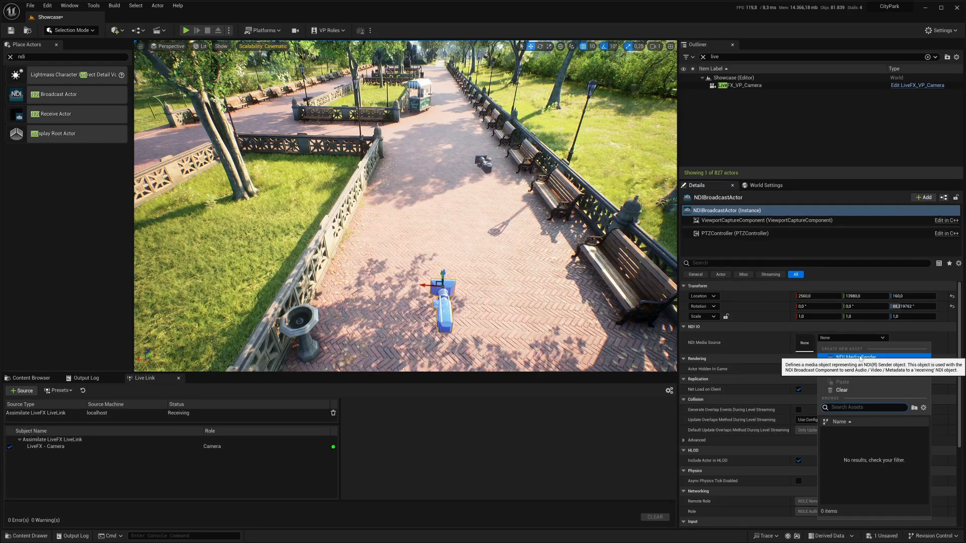
Step: Create and save a NewNDIMediaSender asset for the broadcast actor and open it for editing
left_click(853, 357)
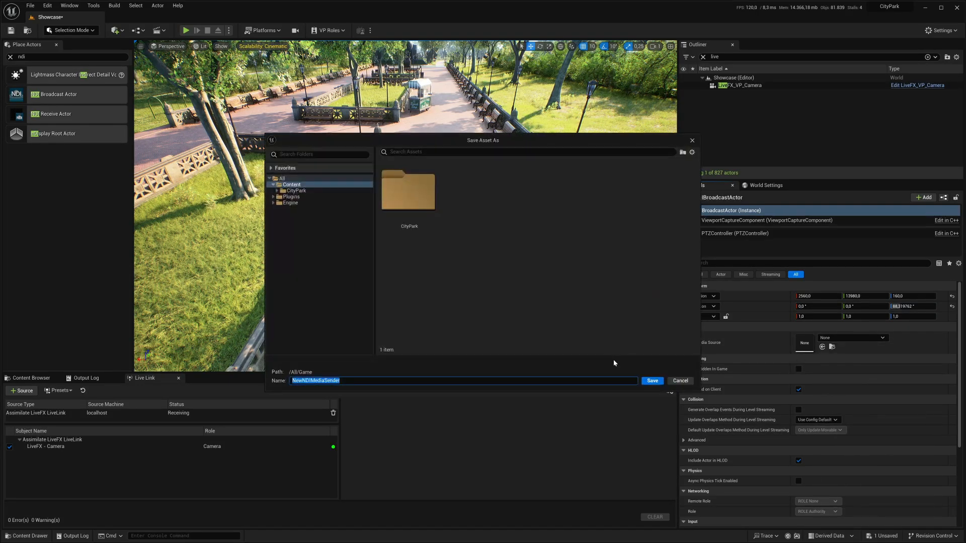
left_click(652, 380)
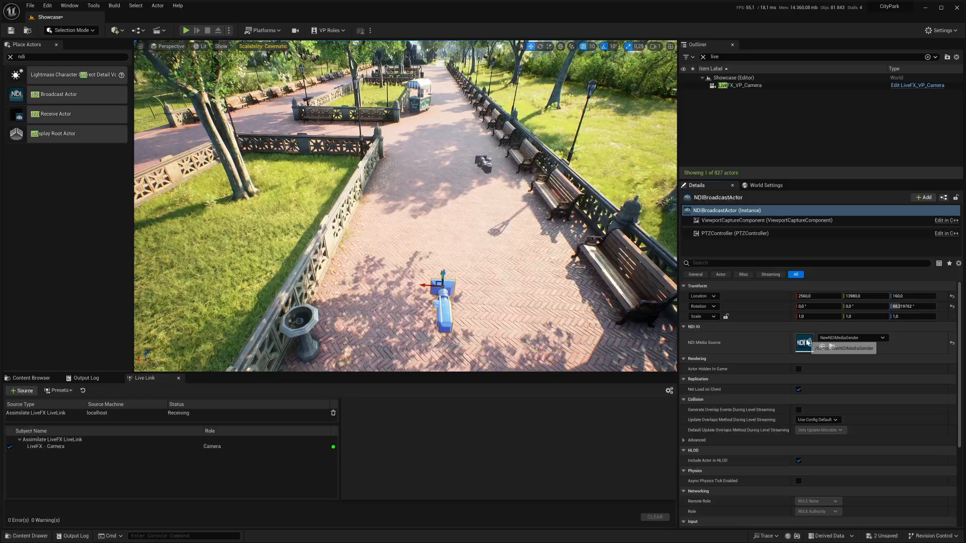
double_click(804, 342)
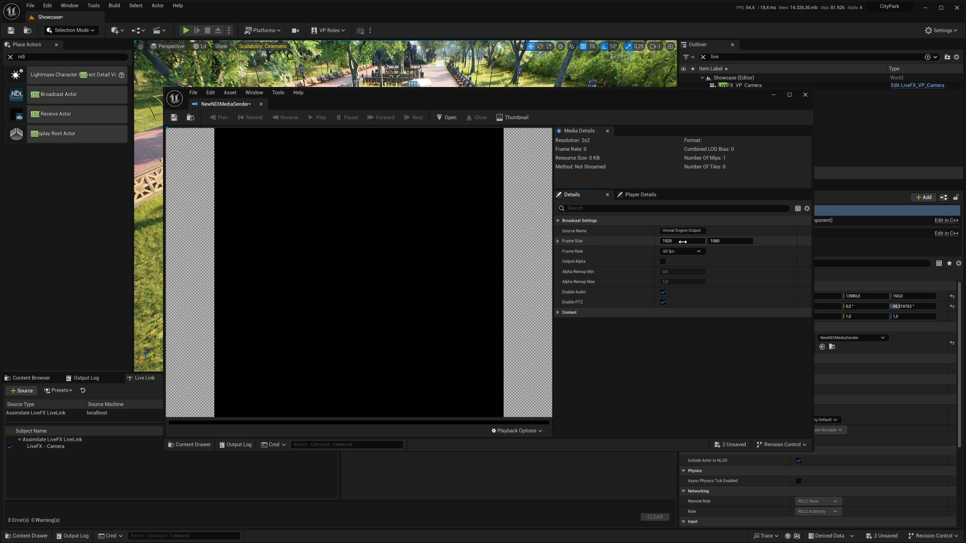
Step: Set the sender's broadcast frame rate to 24 fps (film) at 1920x1080
left_click(681, 252)
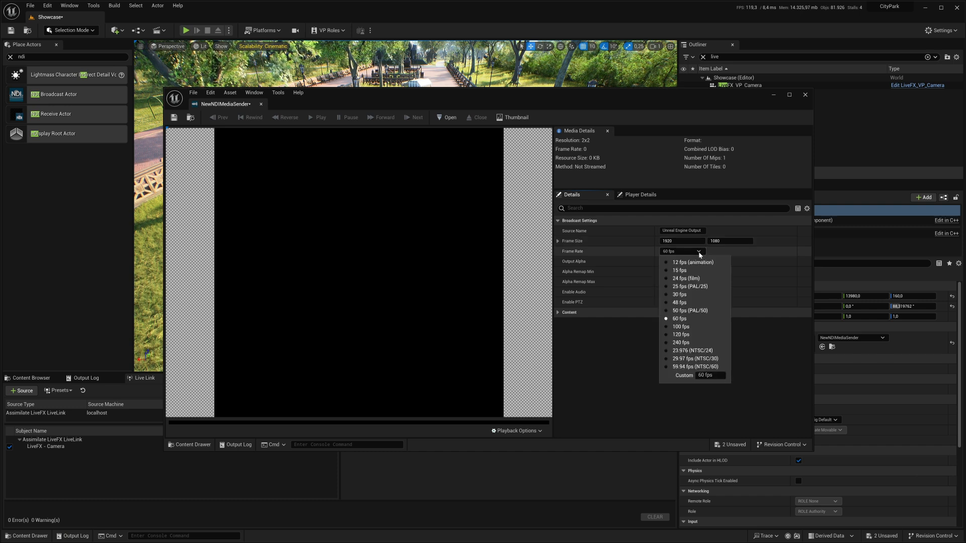
left_click(685, 278)
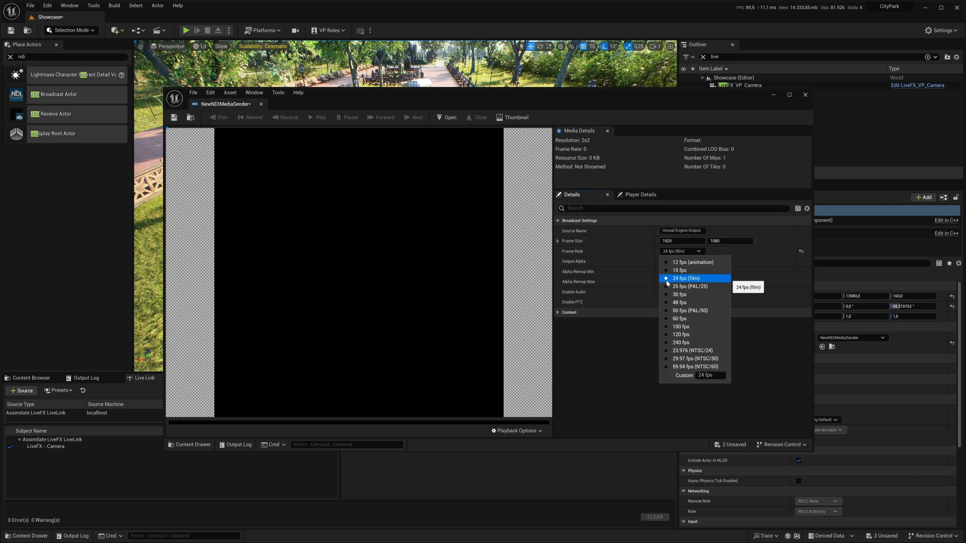
left_click(684, 279)
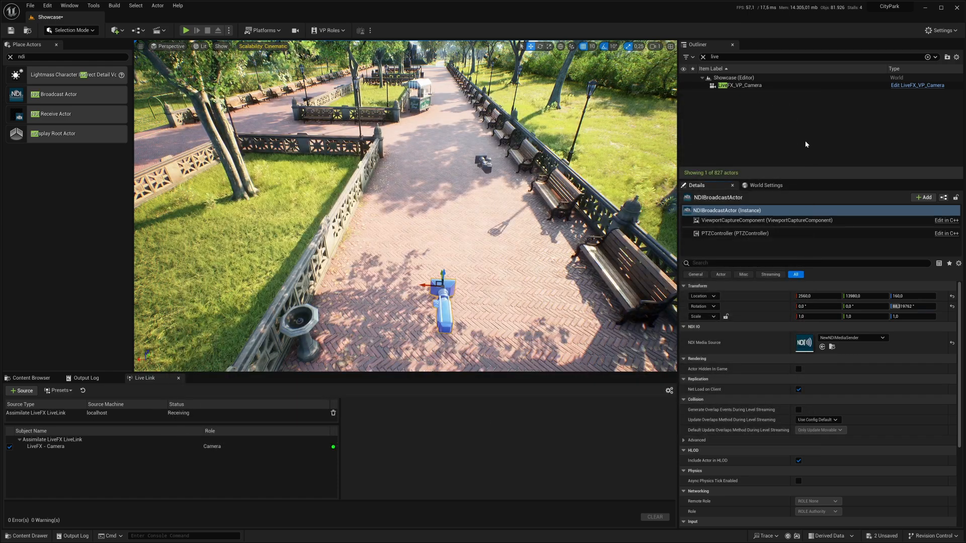
Step: Save the Showcase level and lower scalability quality to Medium
key("ctrl+s")
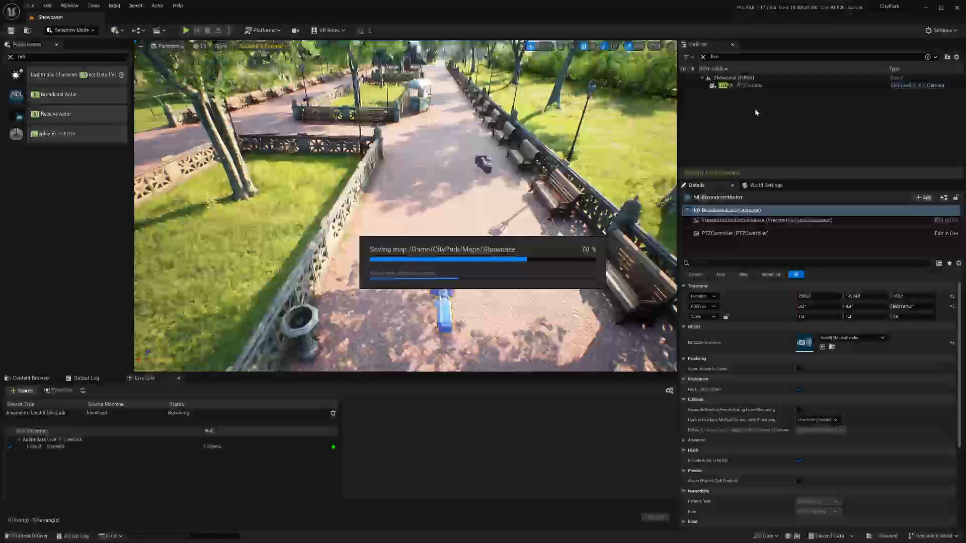
left_click(263, 47)
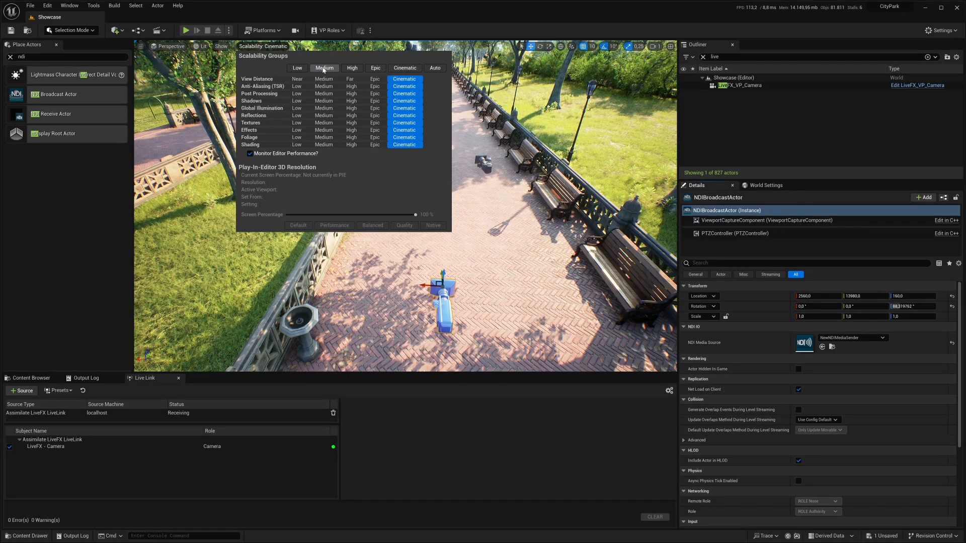
left_click(324, 67)
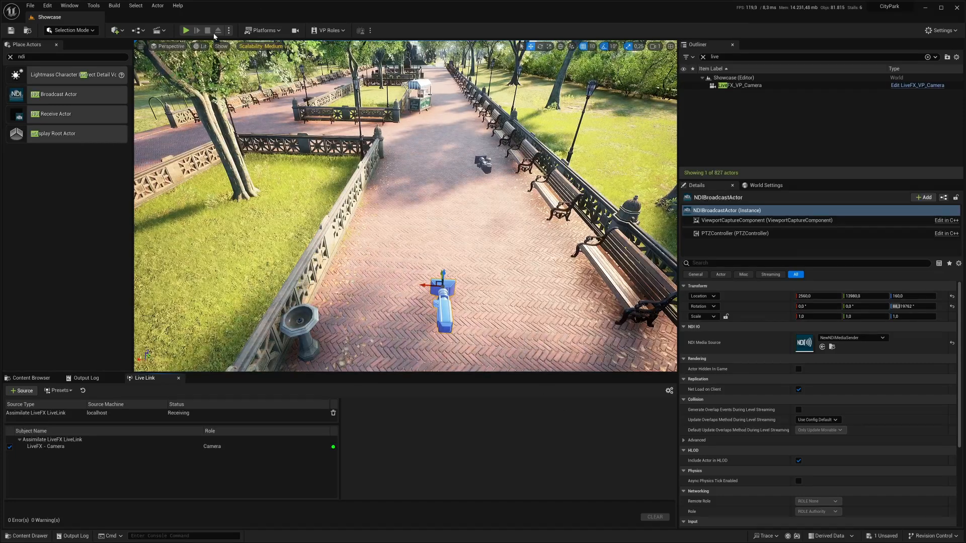
mouse_move(186, 30)
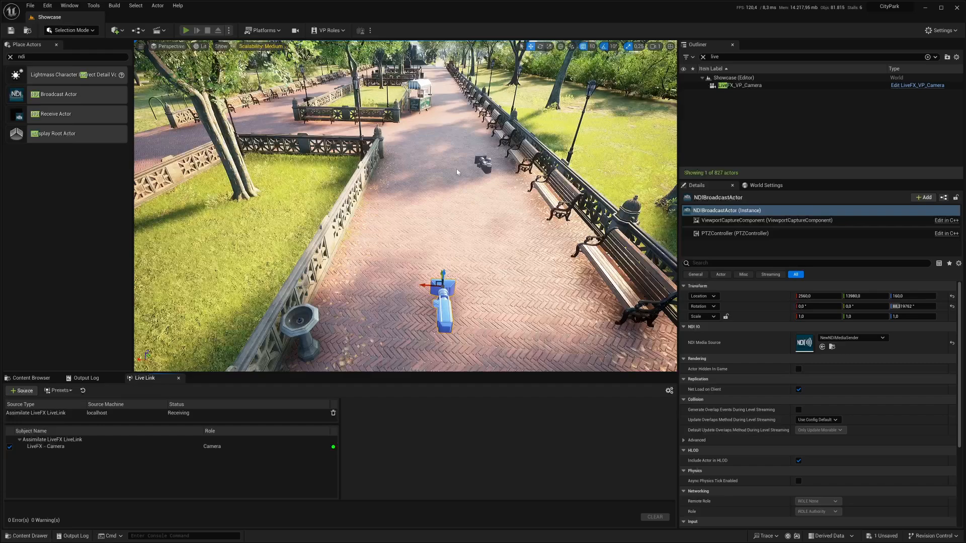
Step: Start Play In Editor on the park level and switch over to LiveFX
left_click(188, 29)
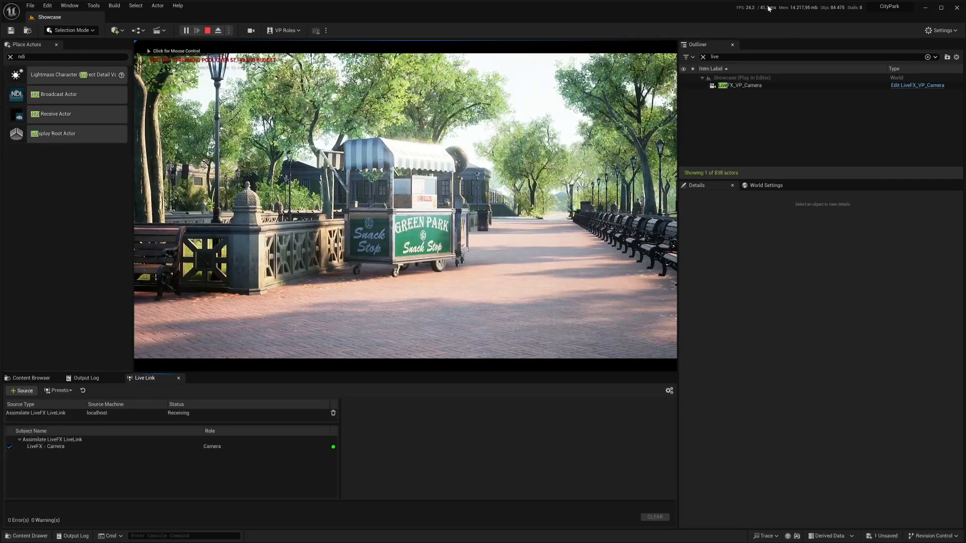
key("alt+tab")
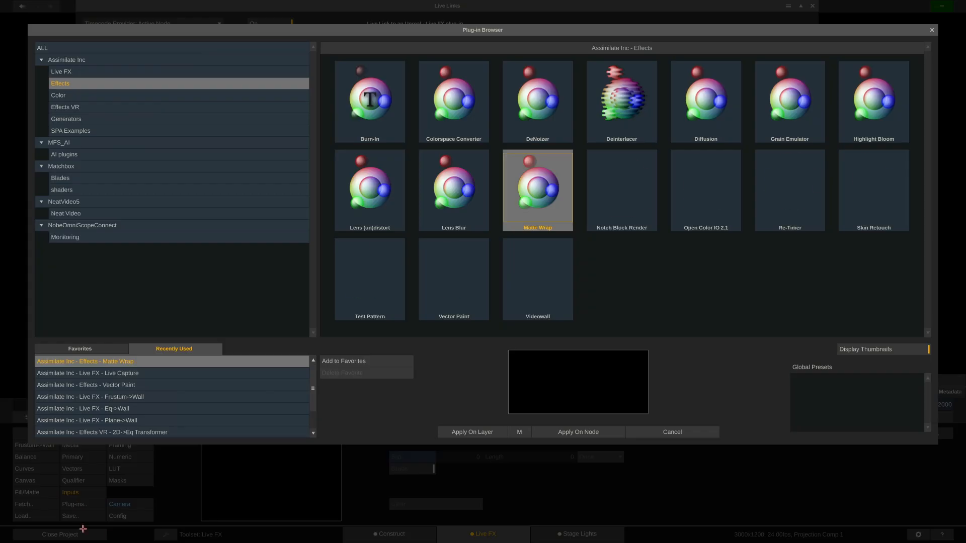
Step: Set the Video Capture node's NDI input to channel 6, then return to Unreal
left_click(61, 72)
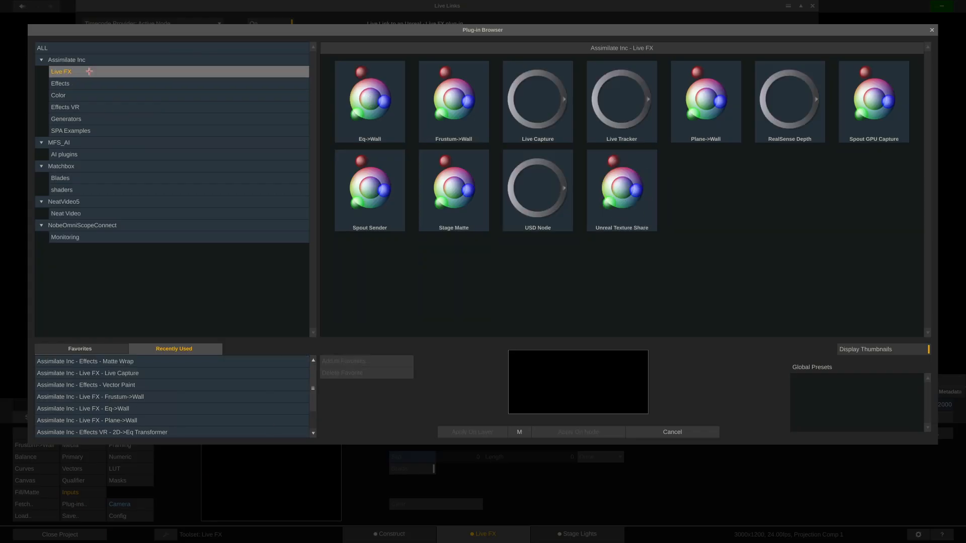
left_click(536, 99)
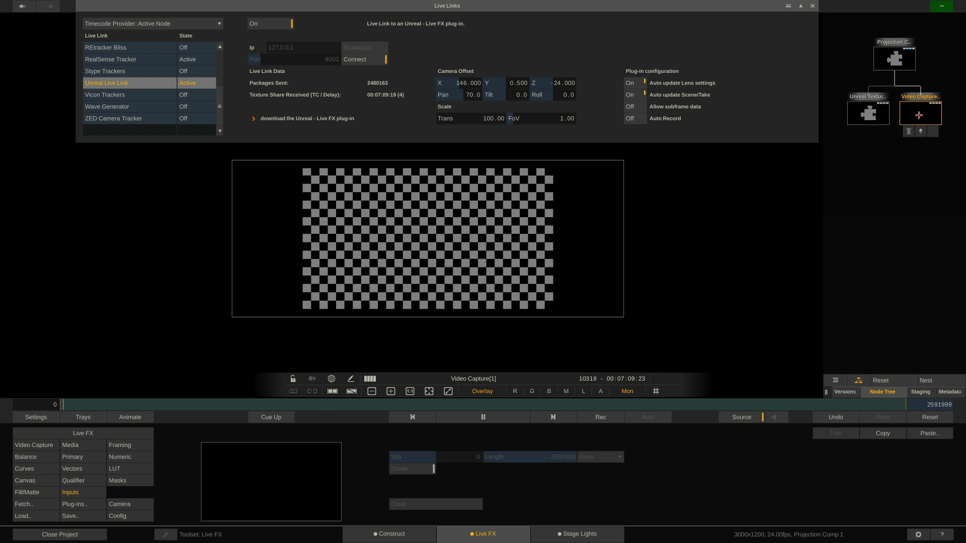
left_click(24, 445)
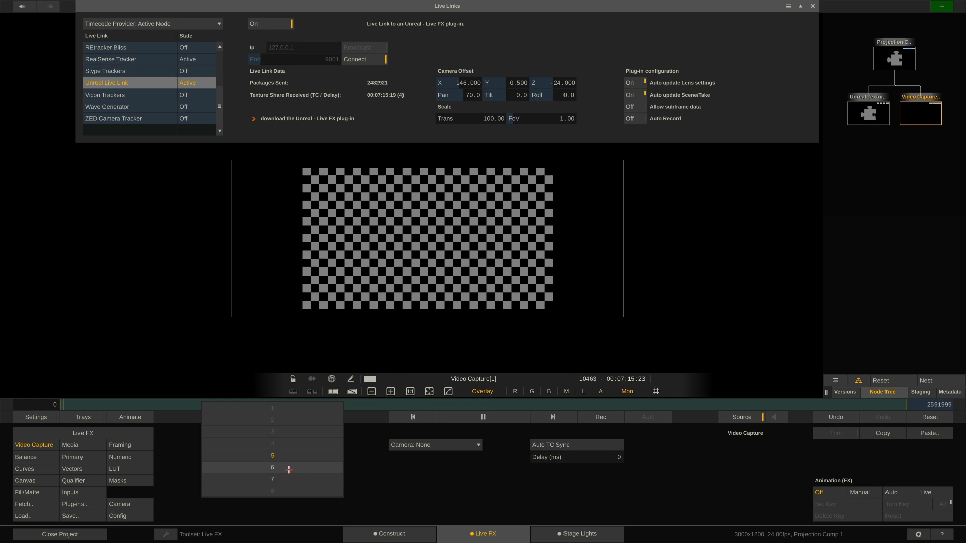
left_click(271, 467)
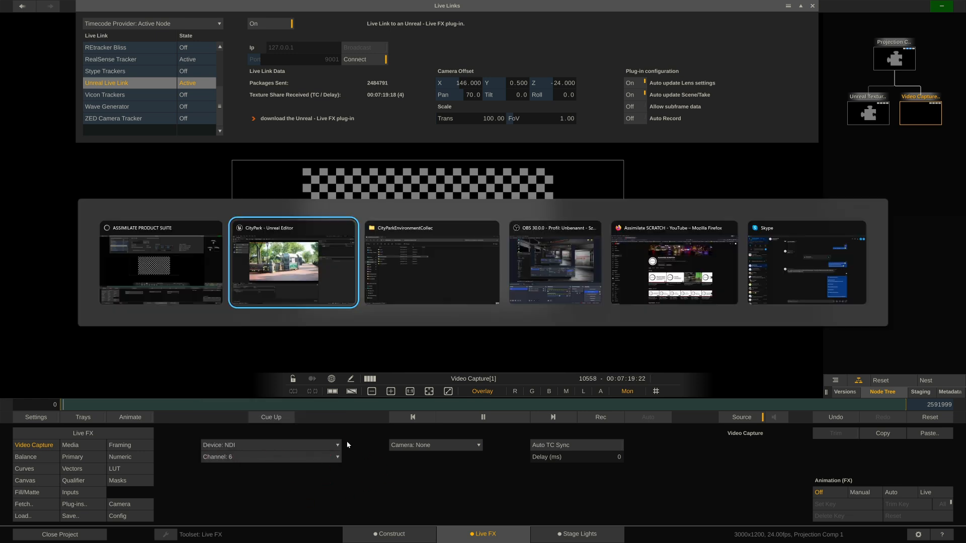
left_click(292, 262)
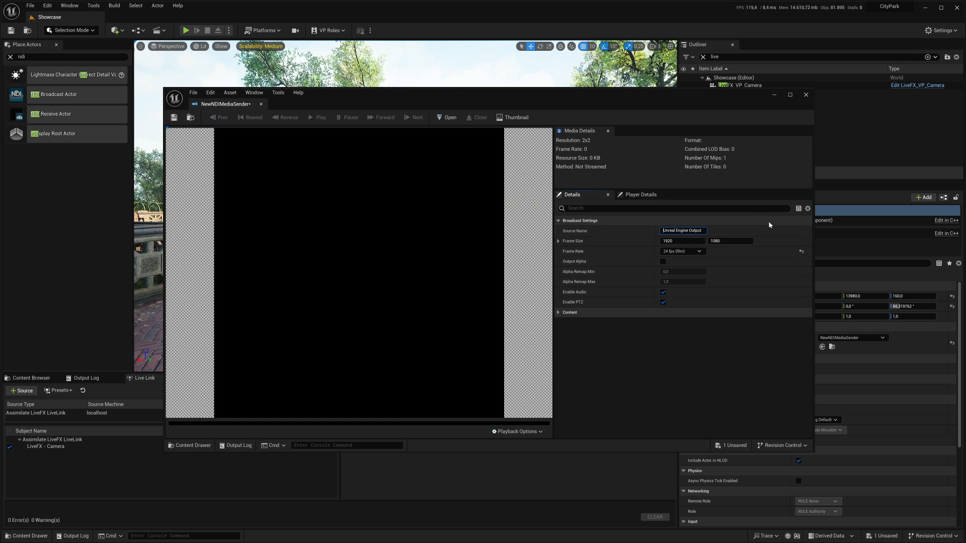
Step: Rename the NewNDIMediaSender source name to start with 'UE'
type("UE")
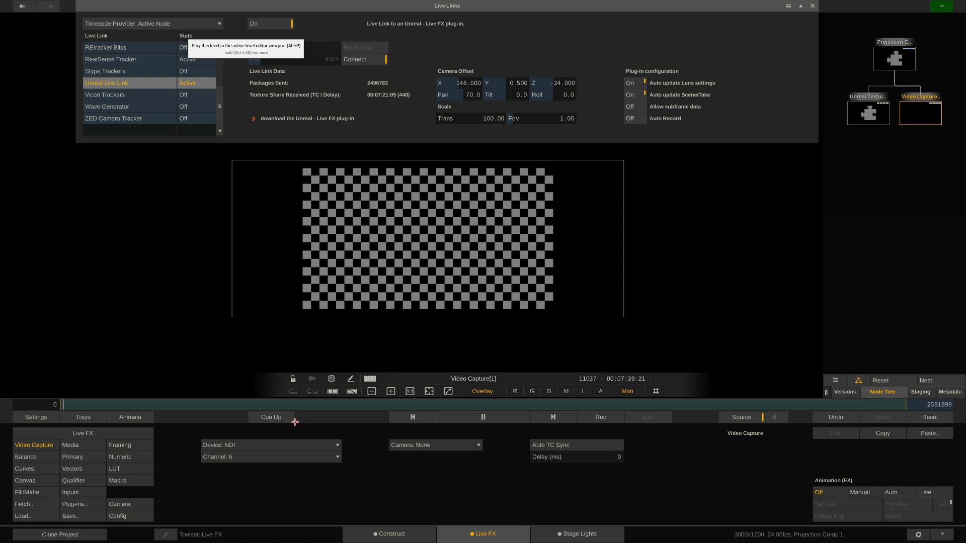
Step: Show the Video IO Setup listing the NDI input channels
left_click(35, 416)
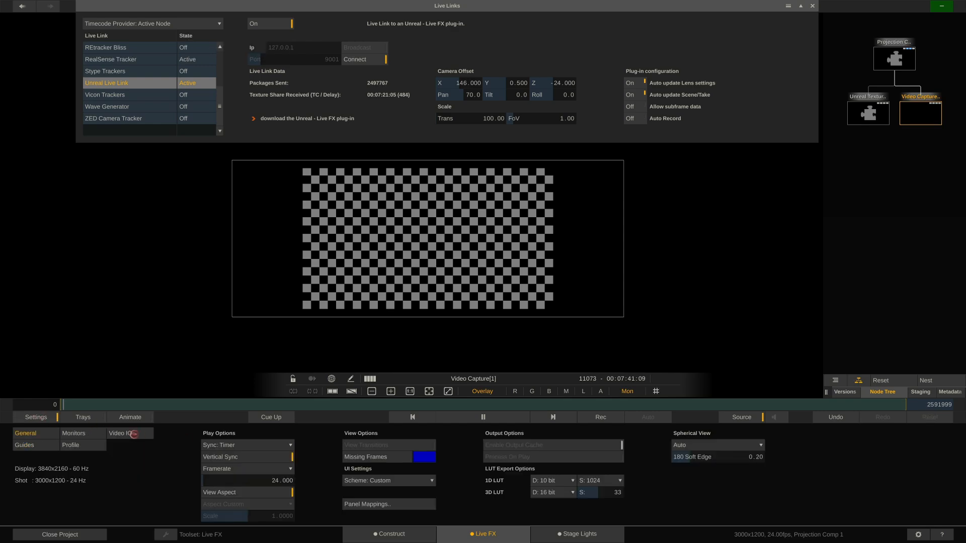
left_click(122, 433)
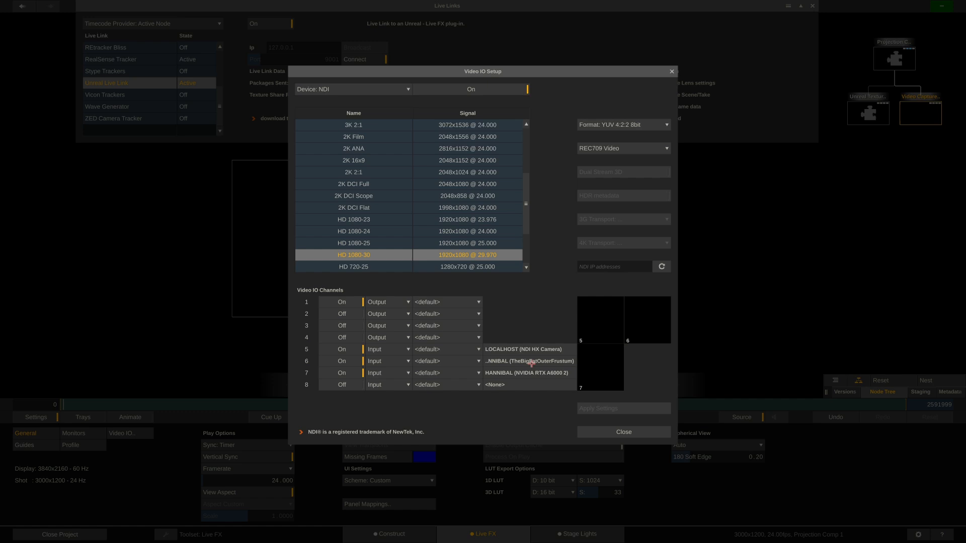
Step: Assign channel 6's input to the UE Outer Frustum NDI stream and close the setup
left_click(528, 361)
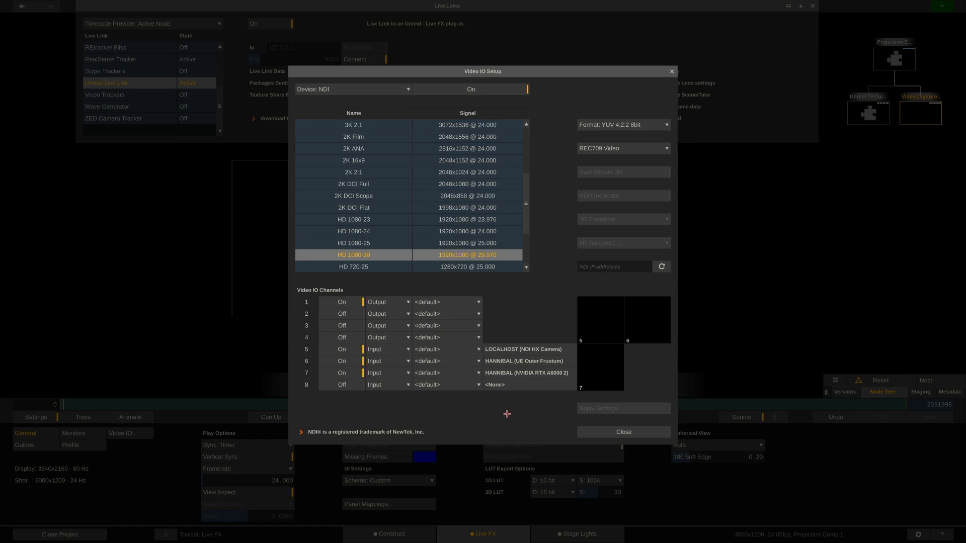
left_click(622, 432)
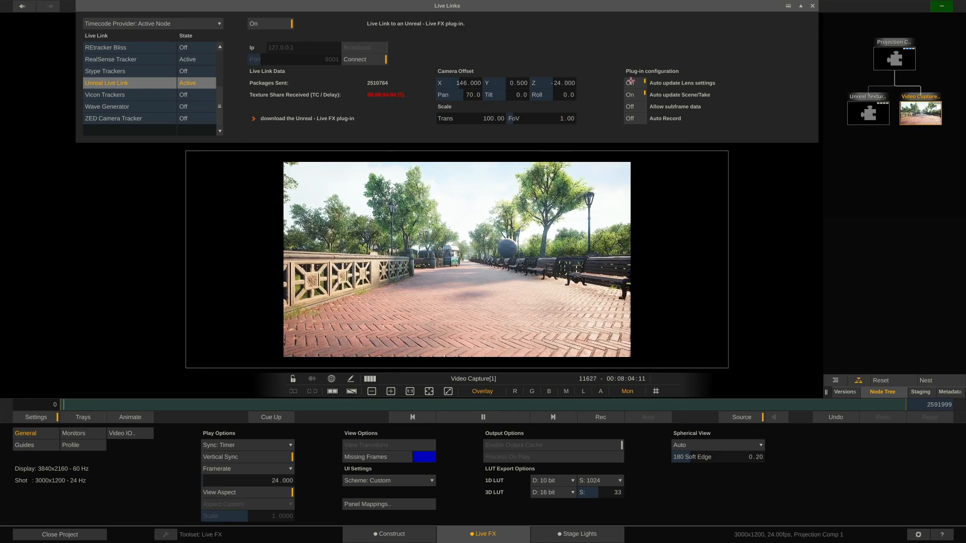
Step: Display Projection Comp 1 with the Unreal inner frustum over the NDI park background
left_click(894, 59)
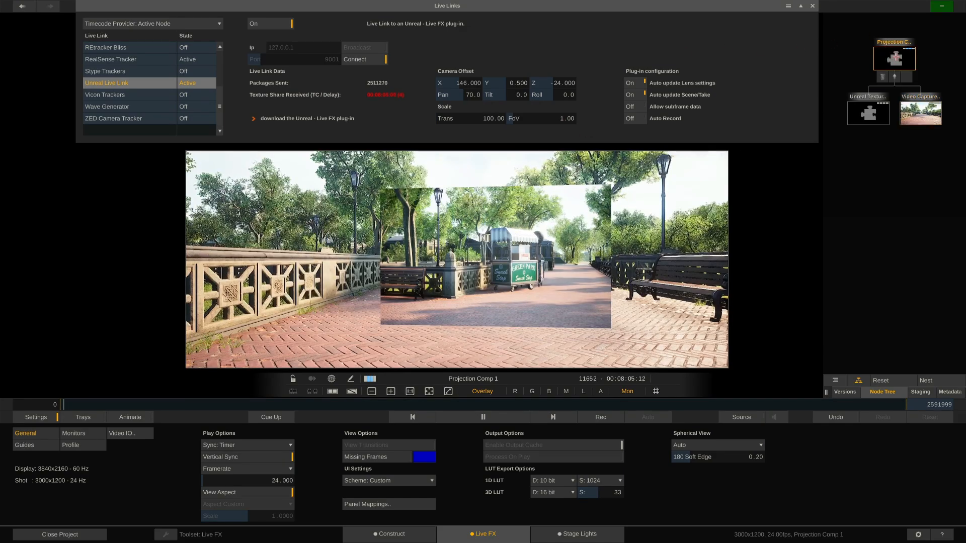